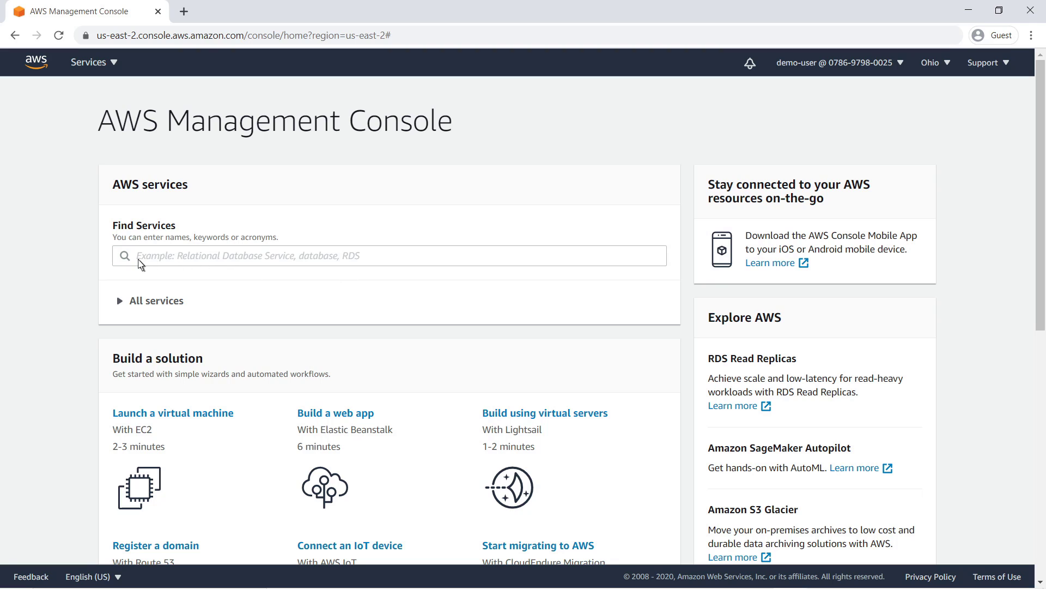
Search the console for 'Systems Manager' and open the Systems Manager service.
text(Systems Manager)
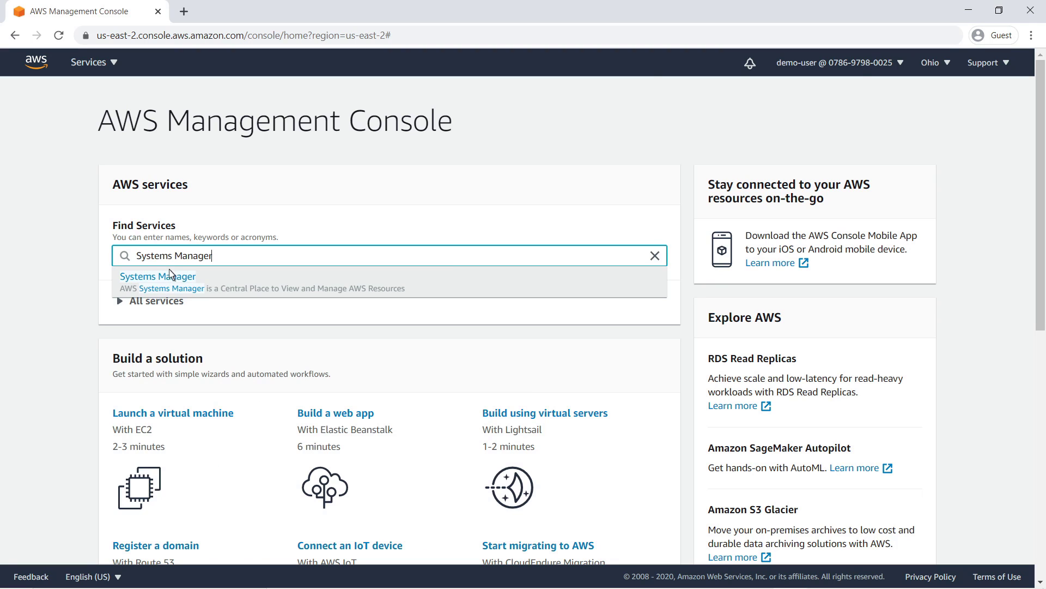
click(158, 276)
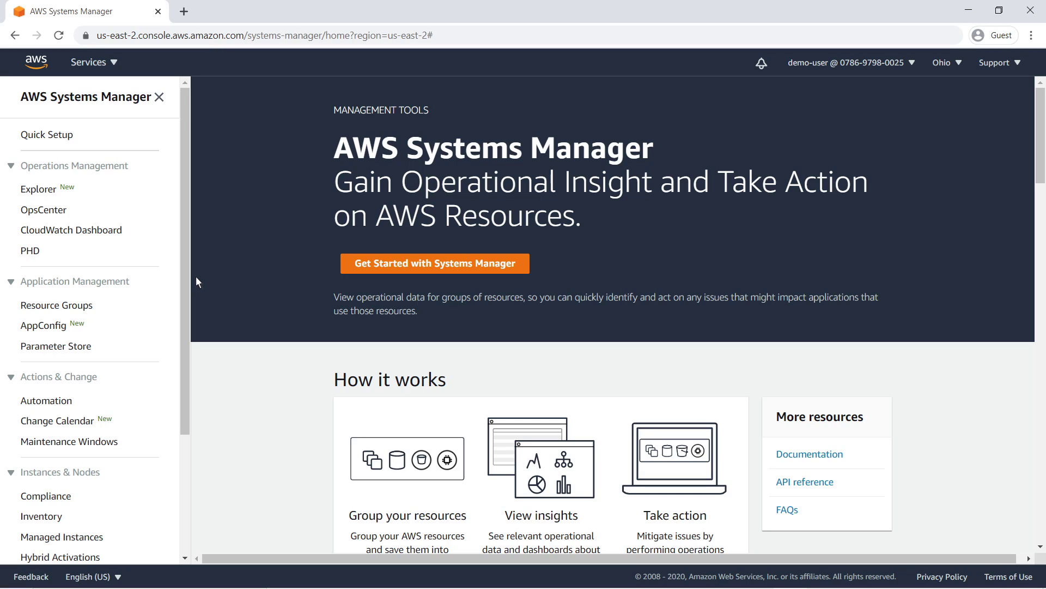
mouse_move(75, 208)
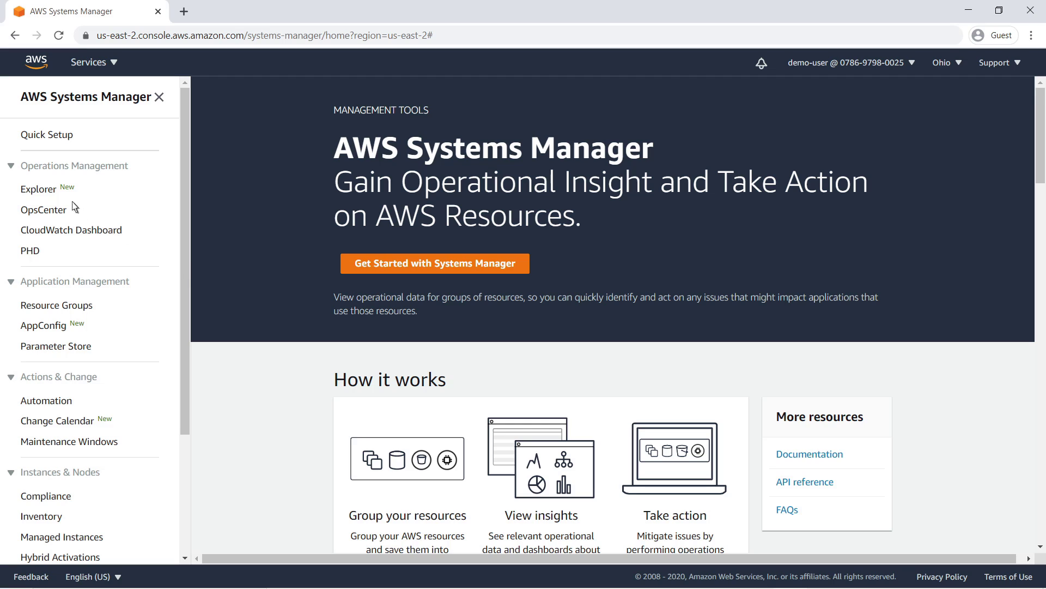
Start Explorer setup, review the default OpsItem rules and OpsData sources, and enable Explorer.
click(38, 188)
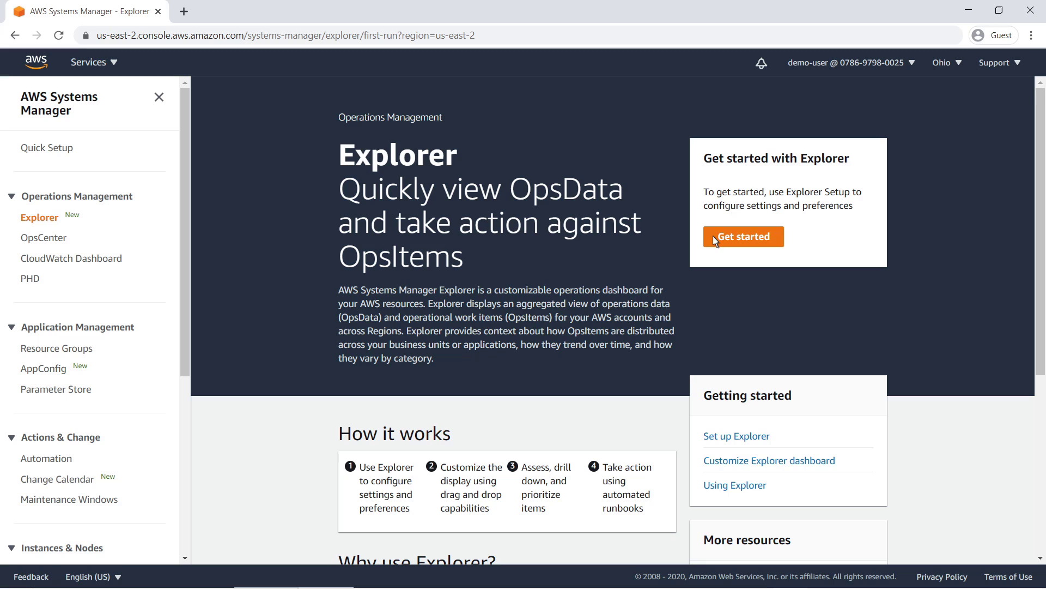
click(743, 236)
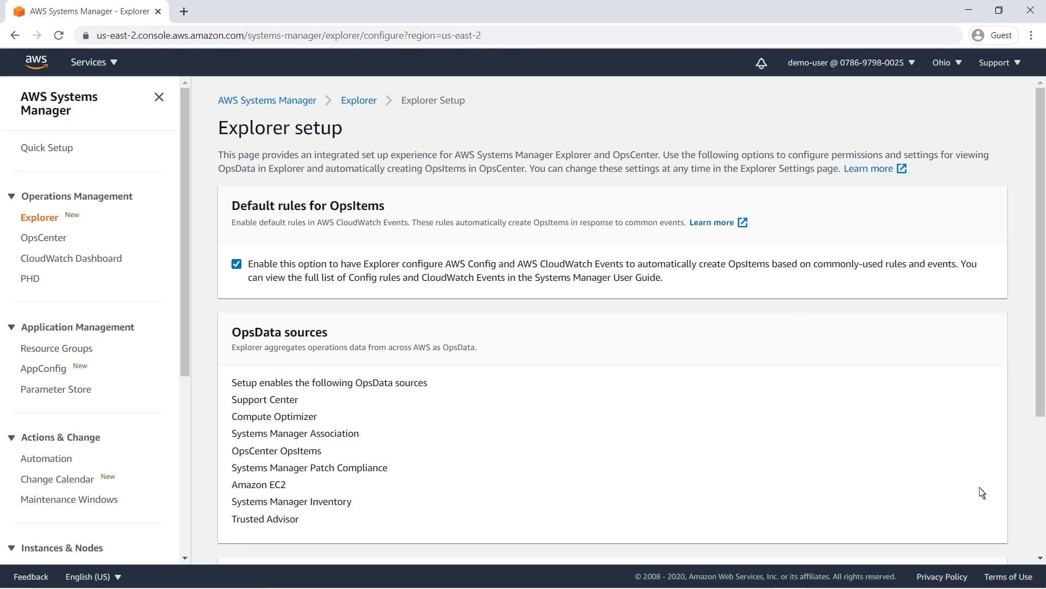
scroll(down, 3)
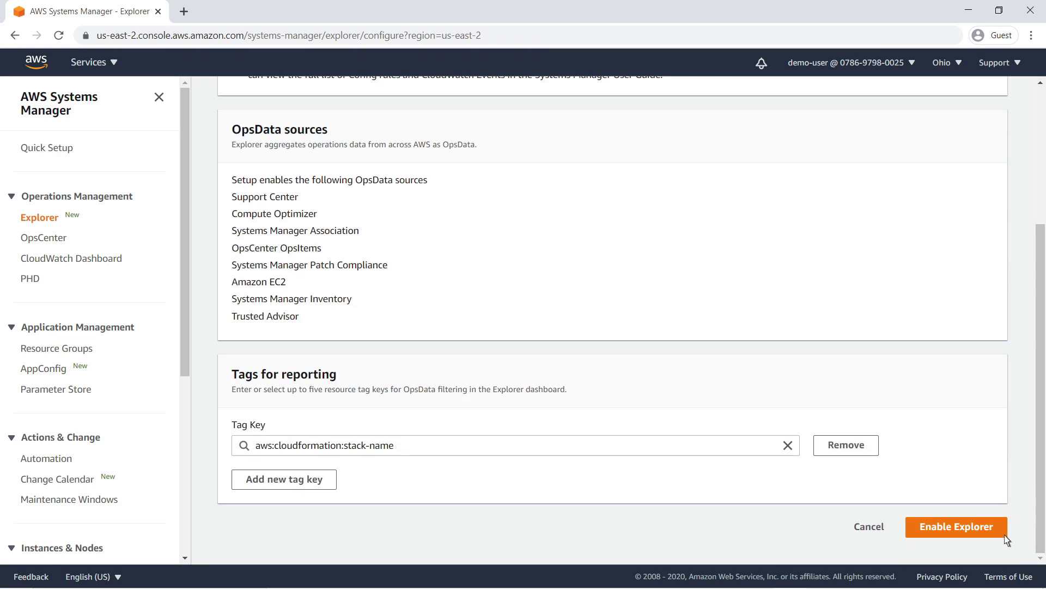
click(955, 527)
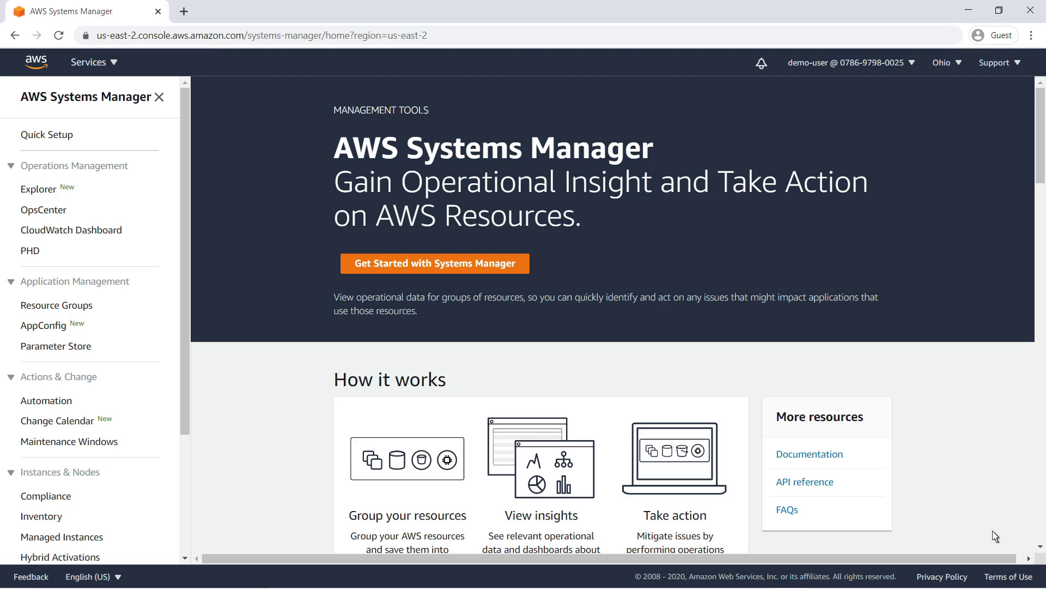
mouse_move(456, 306)
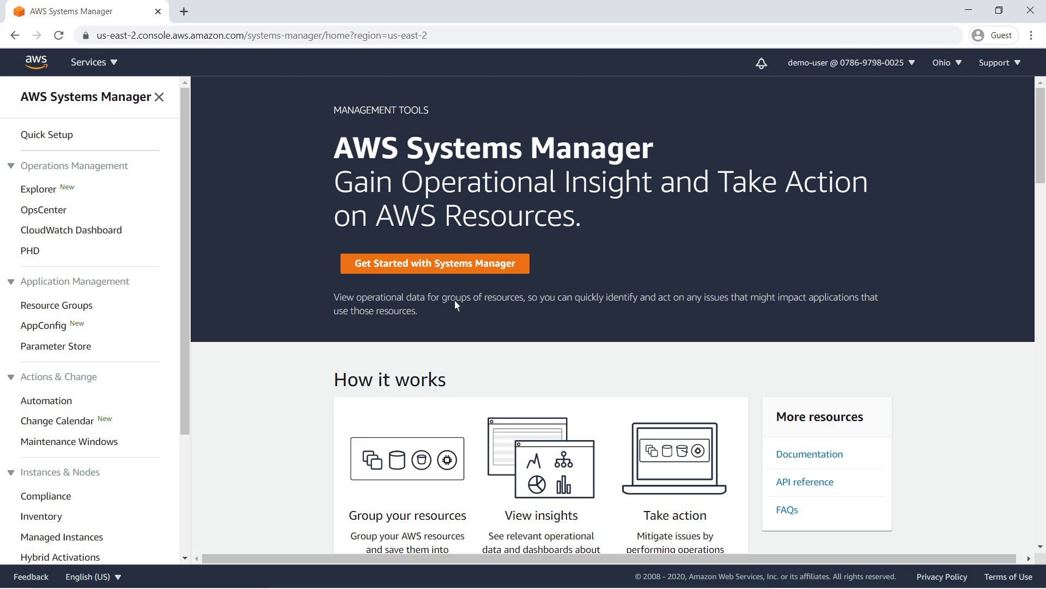
Enable a local Quick Setup with default roles, agent updates, inventory collection and daily patch scans.
click(434, 262)
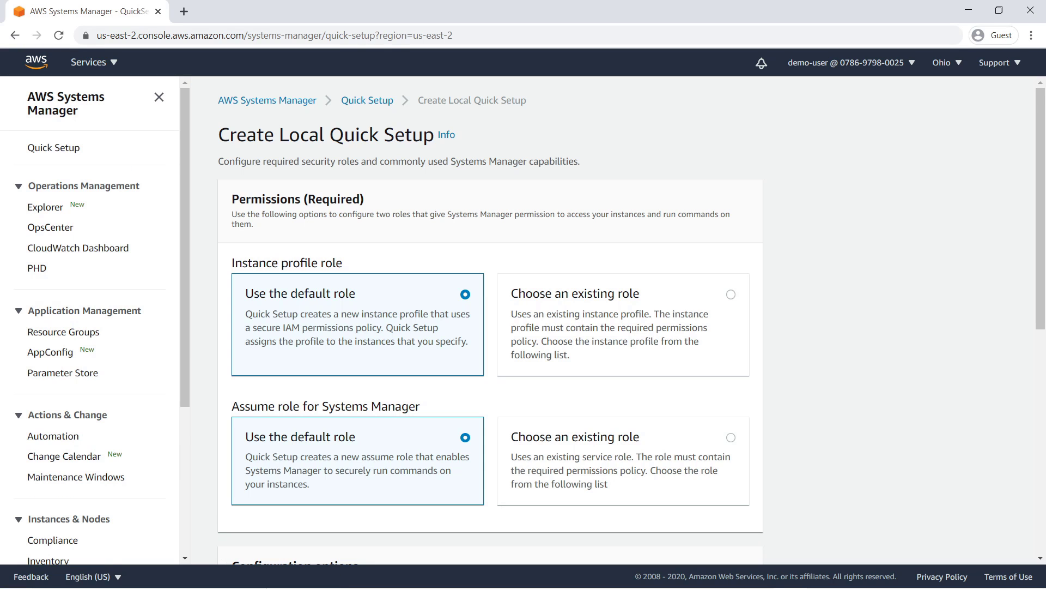
mouse_move(196, 188)
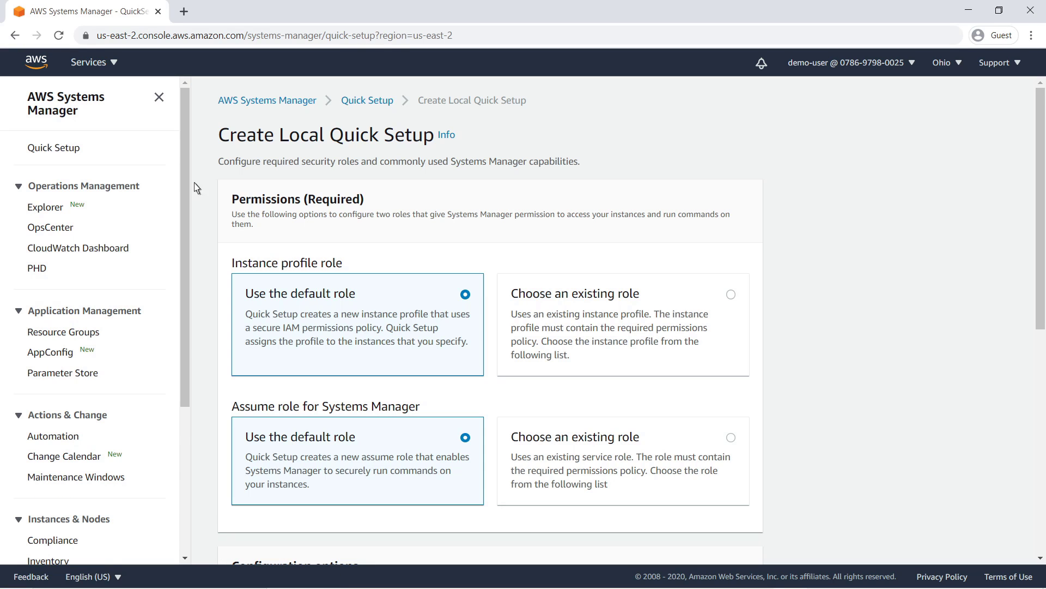
scroll(down, 3)
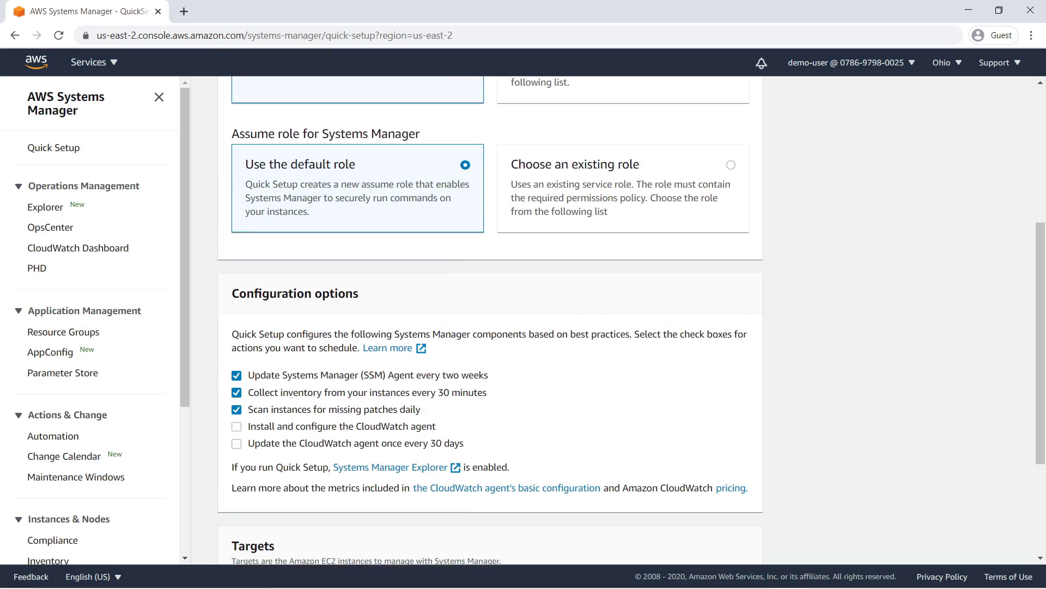
scroll(down, 3)
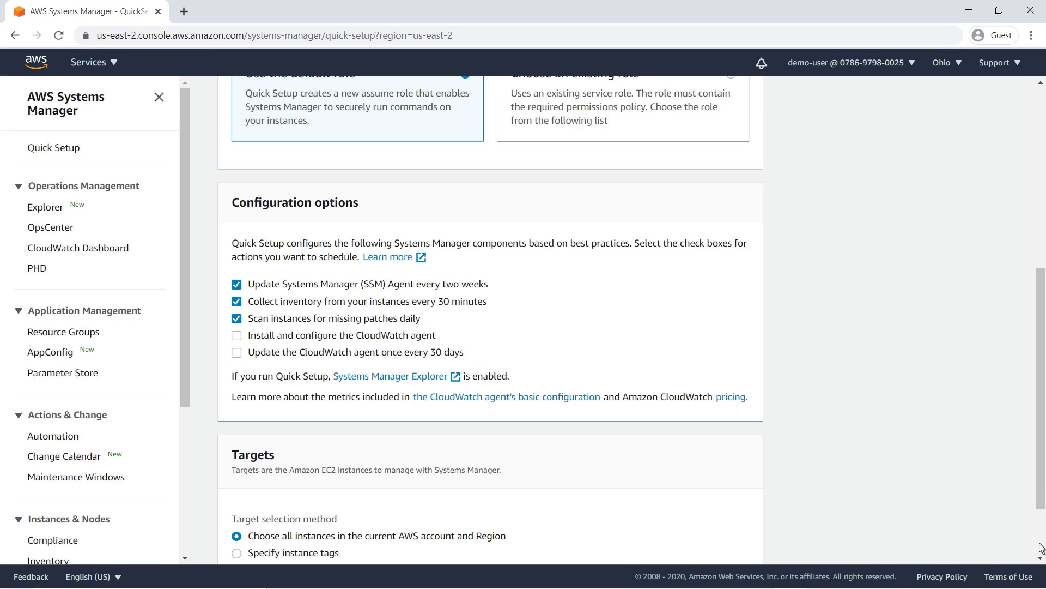
scroll(down, 3)
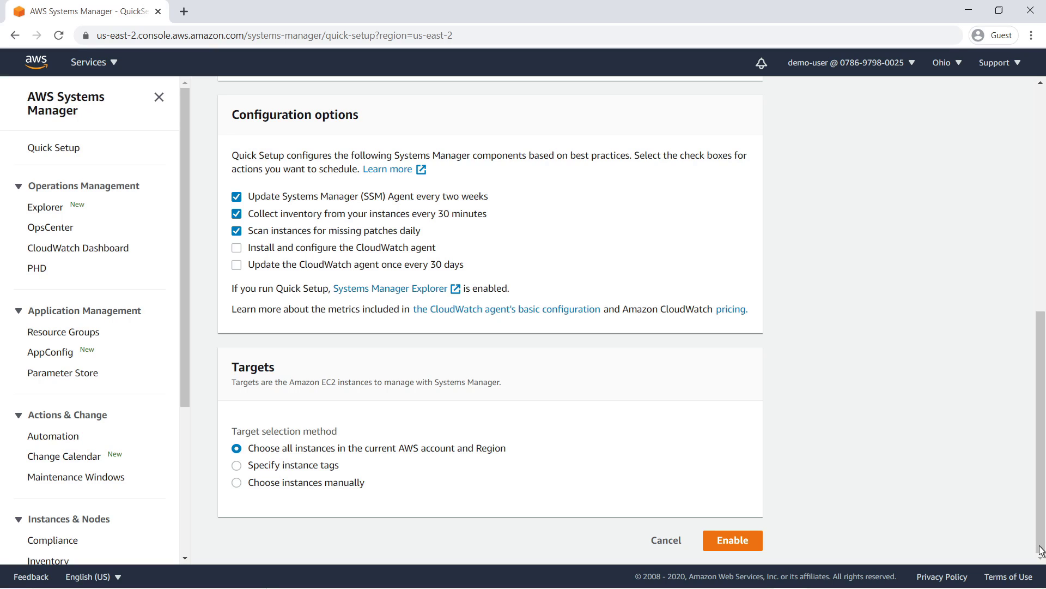
mouse_move(746, 549)
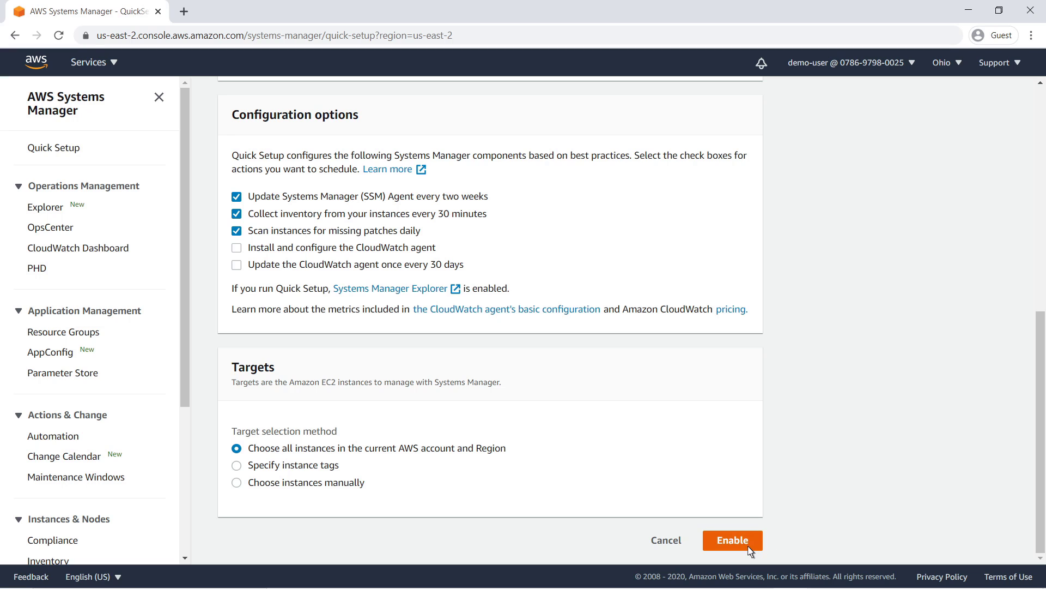
click(732, 540)
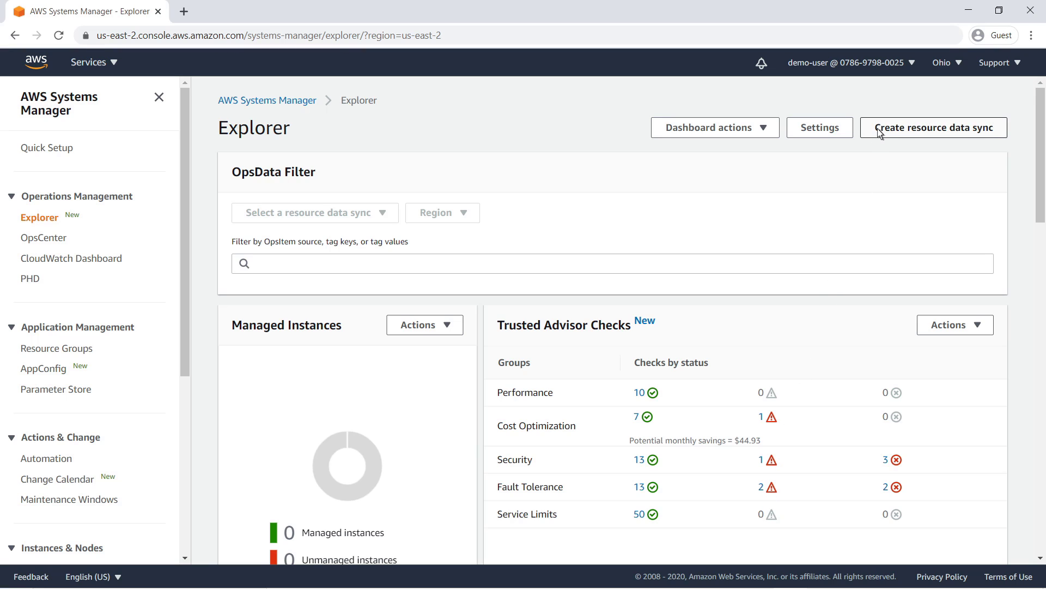
Create sync 'EntireOrgResourceDataSync' including all organization accounts and all current and future regions.
click(934, 127)
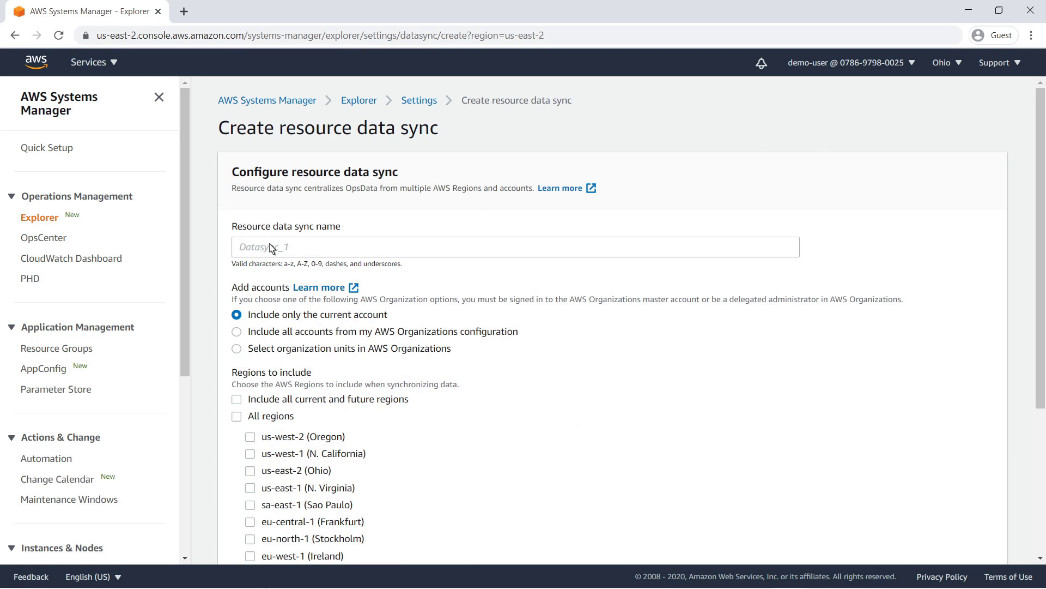
text(EntireOrgResourceDataSync)
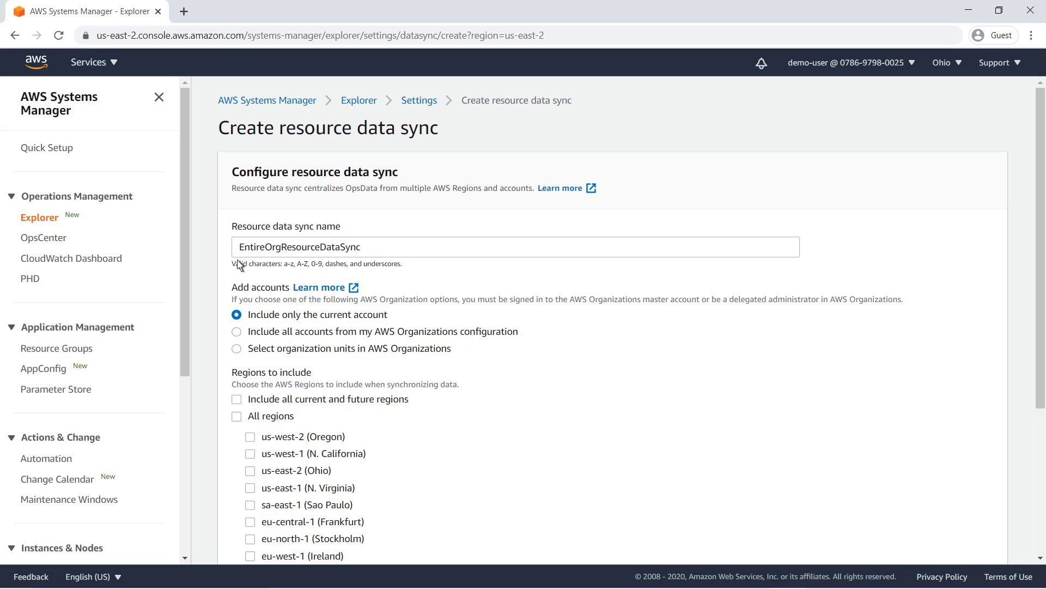
click(237, 331)
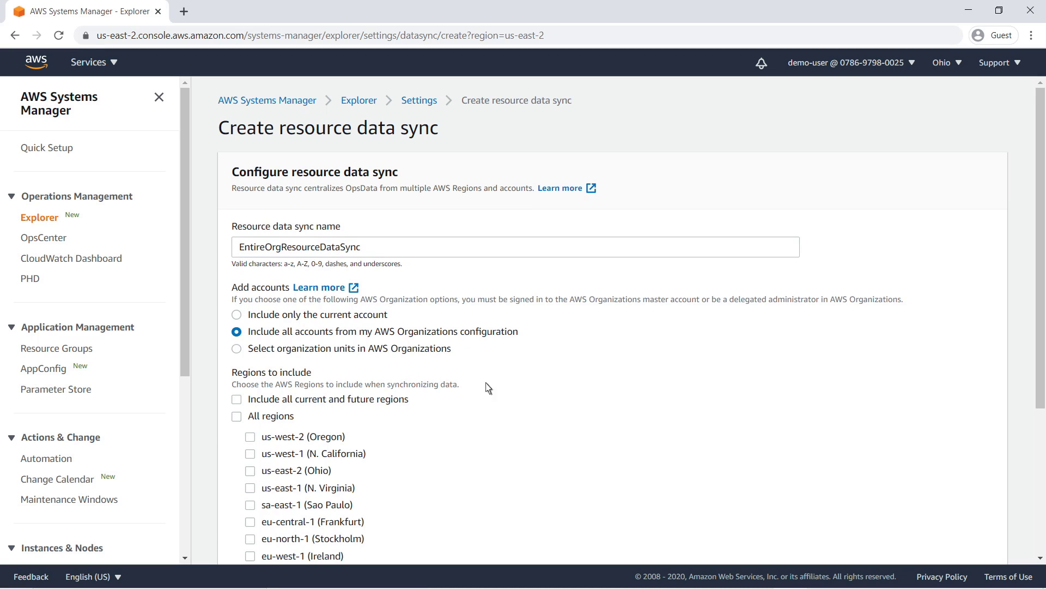
scroll(down, 3)
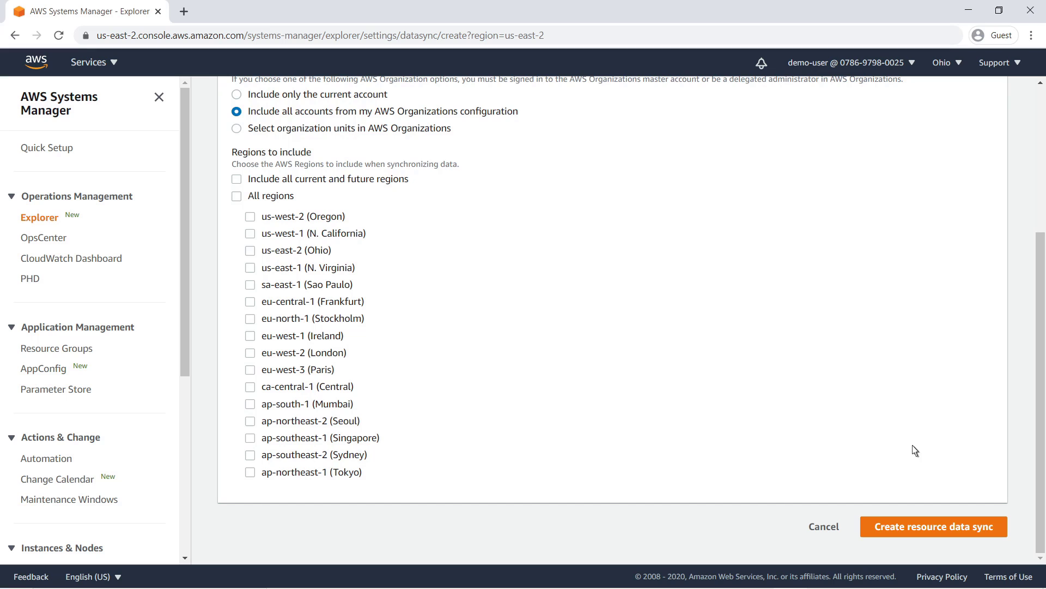
click(237, 179)
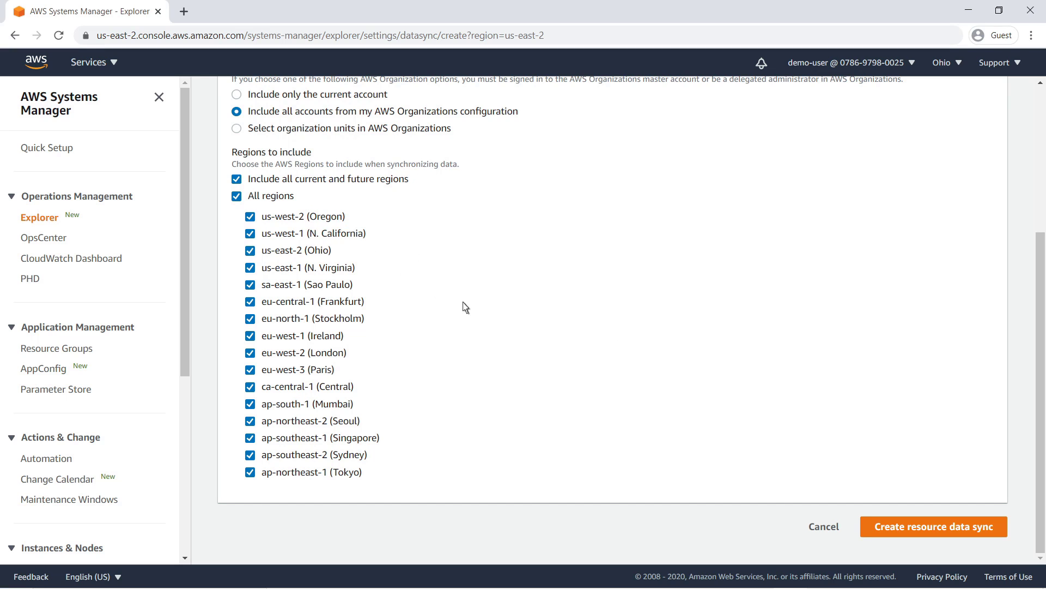
click(933, 526)
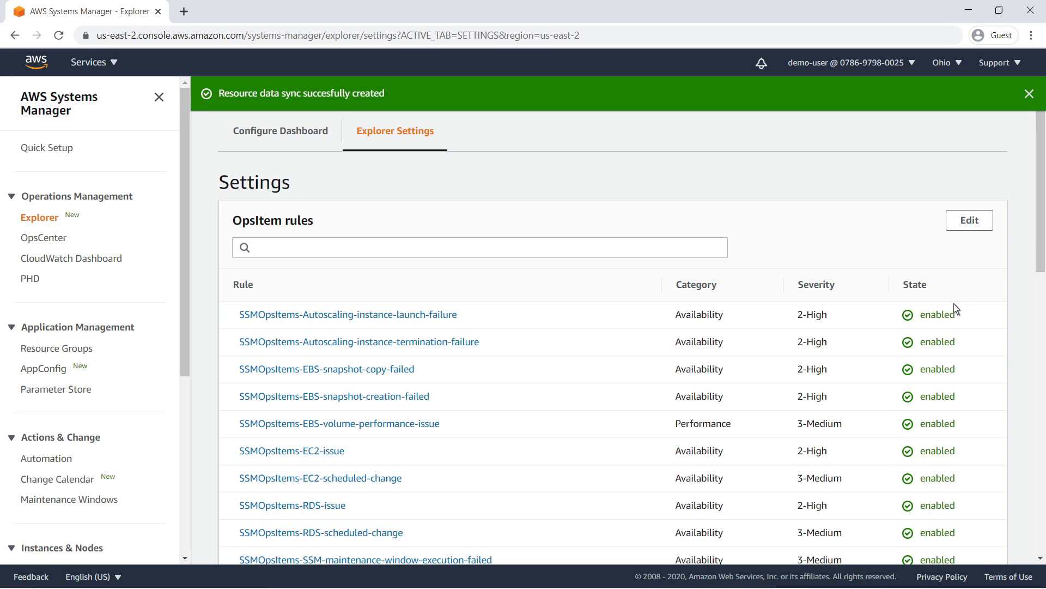
Dismiss the green 'Resource data sync successfully created' banner.
click(1028, 93)
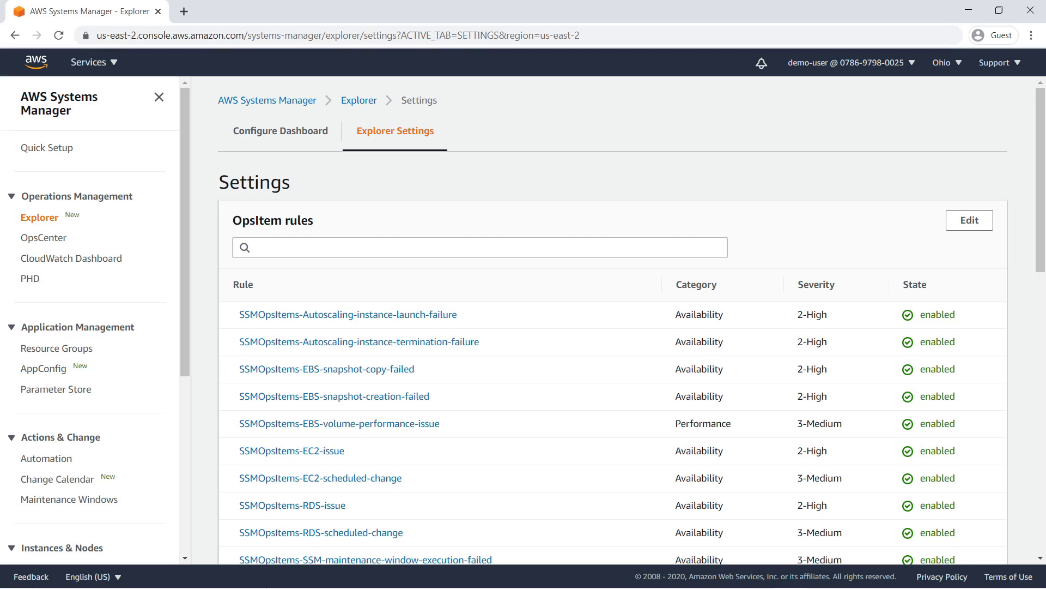
mouse_move(1040, 425)
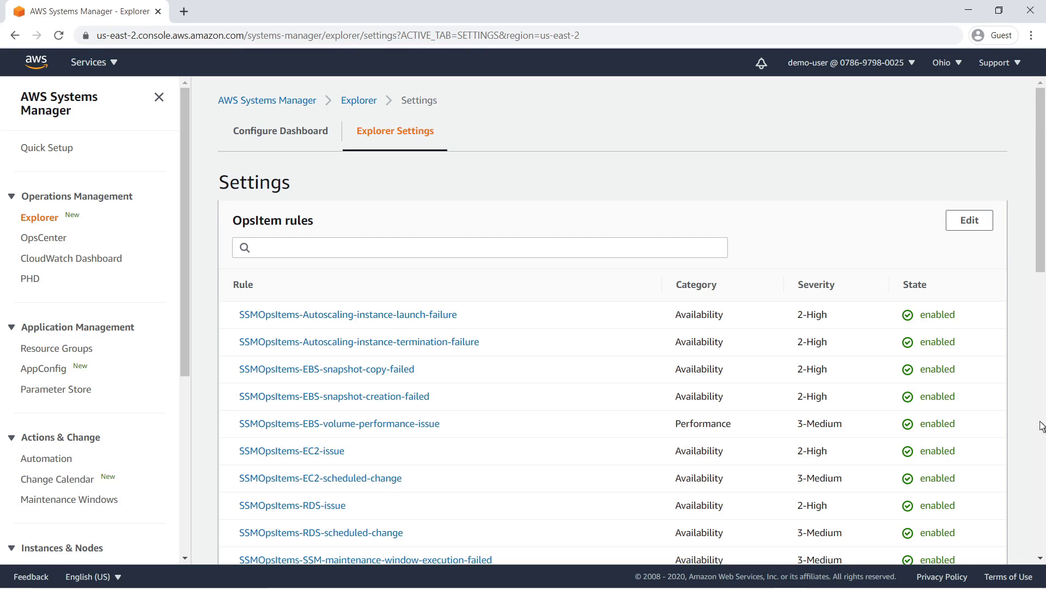
scroll(down, 3)
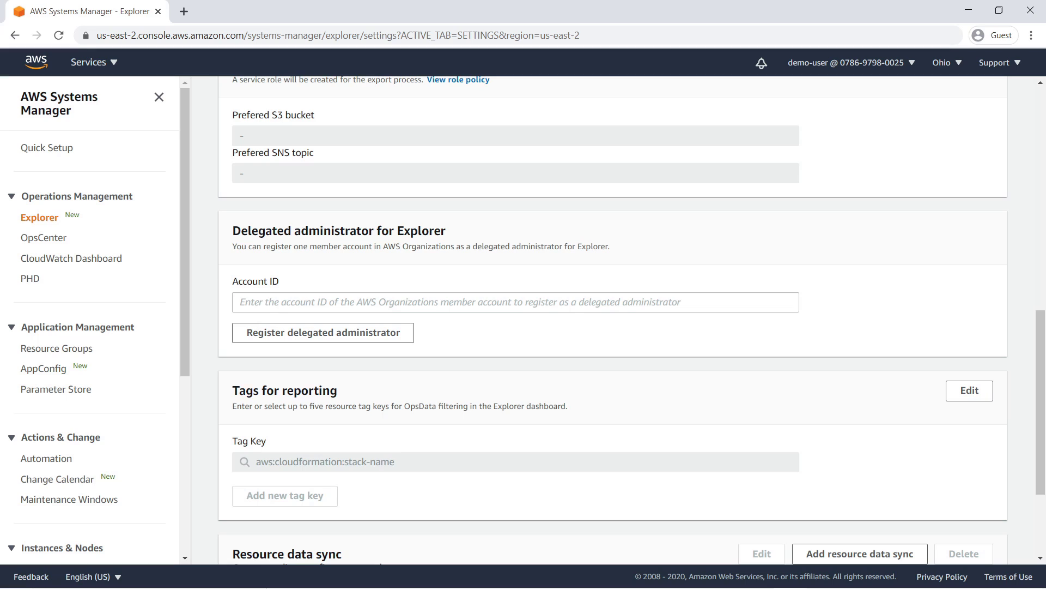
mouse_move(259, 315)
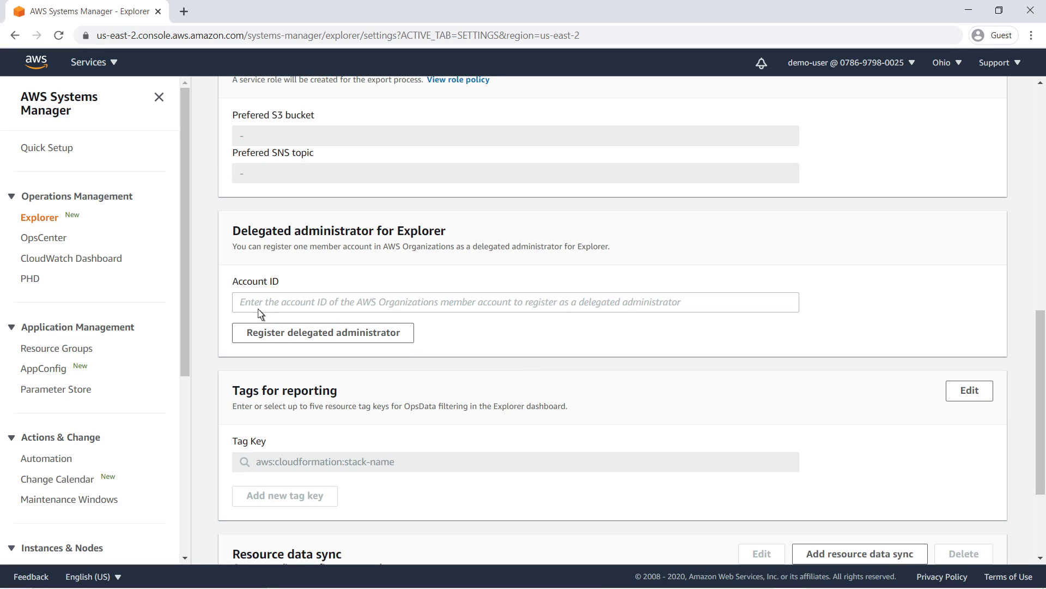
text(739767831312)
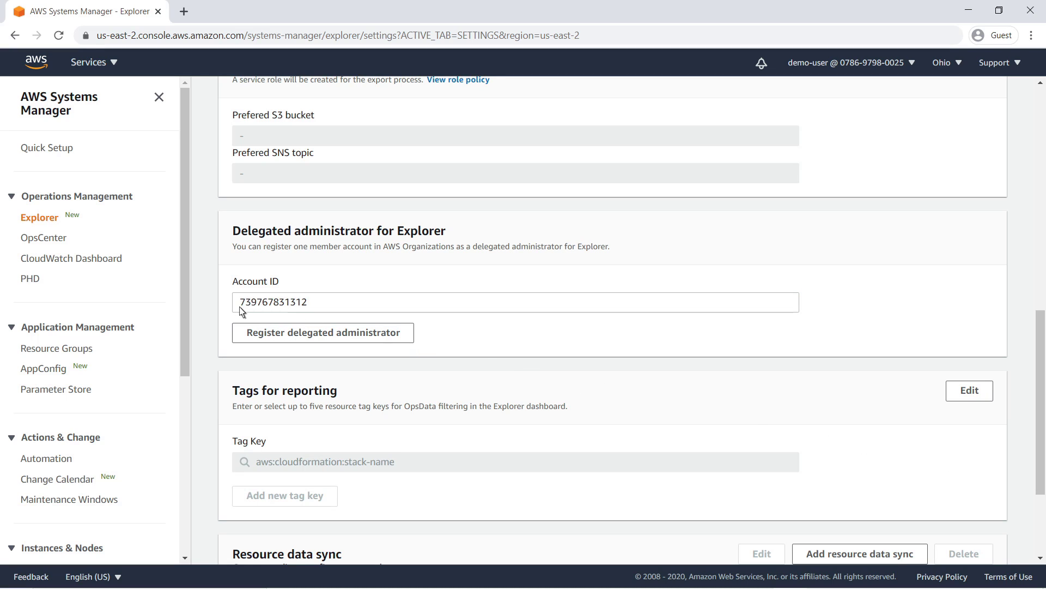
click(322, 333)
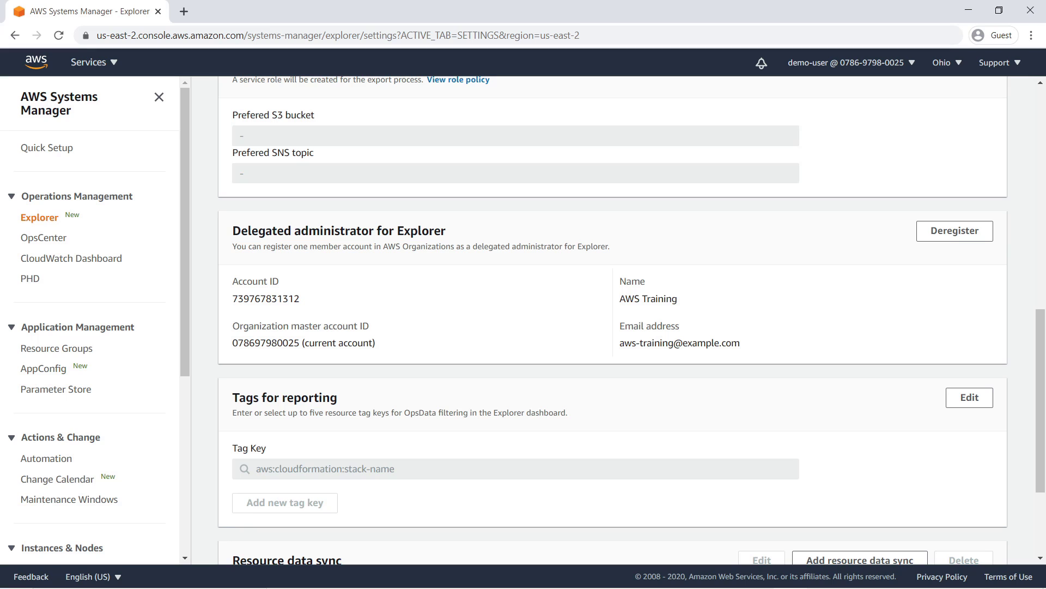
mouse_move(754, 476)
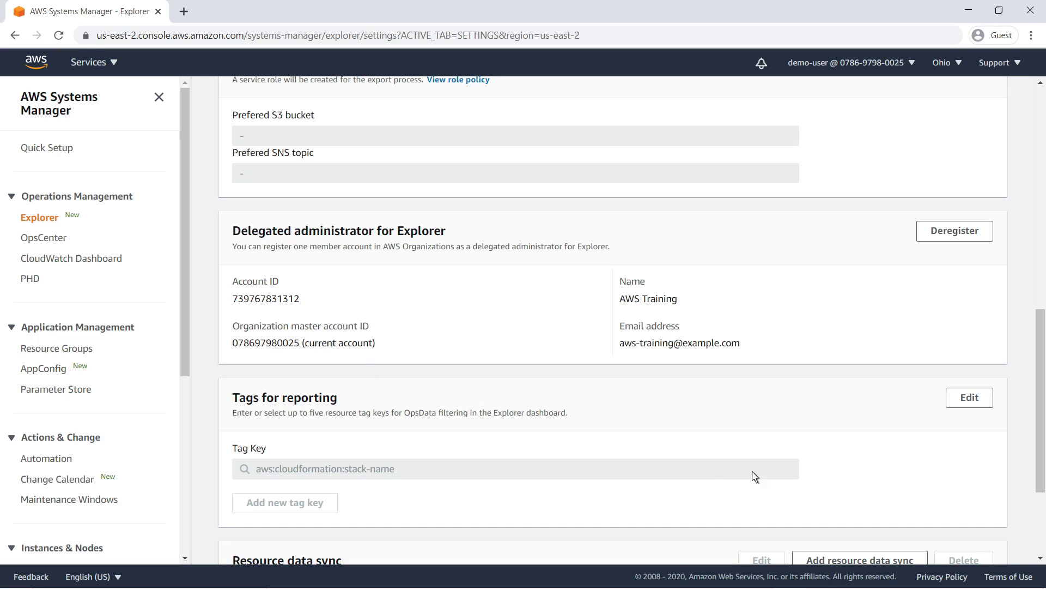
scroll(down, 3)
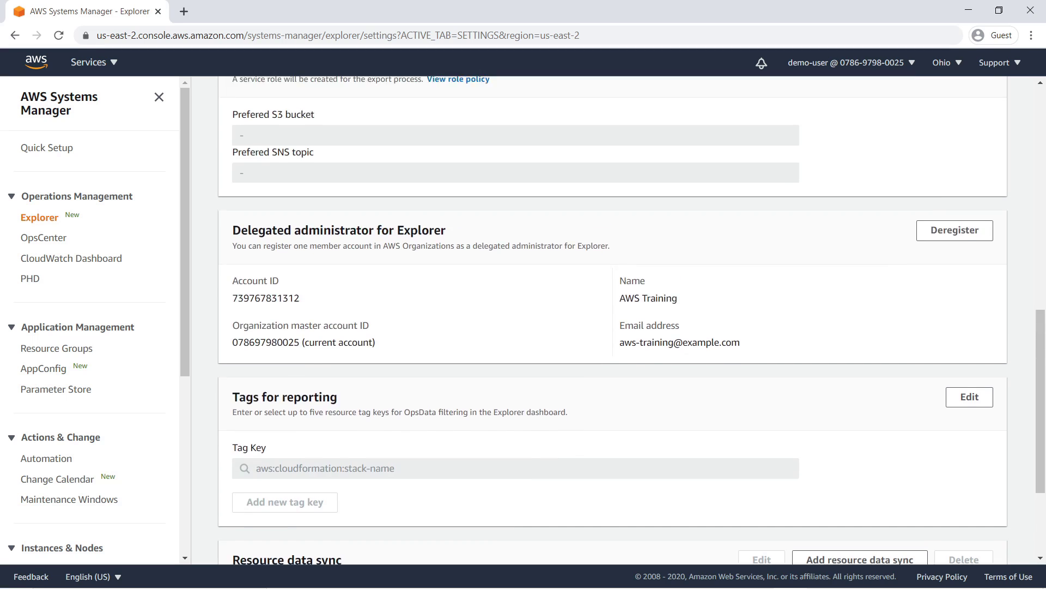
Go back to the top of Explorer Settings and switch to the Configure Dashboard view.
click(396, 131)
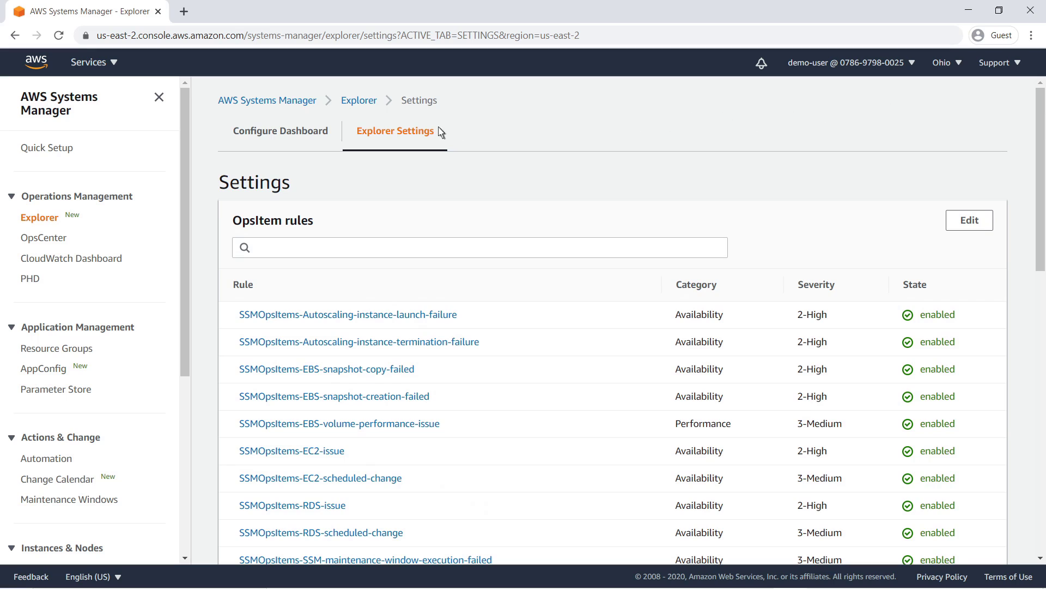
click(280, 130)
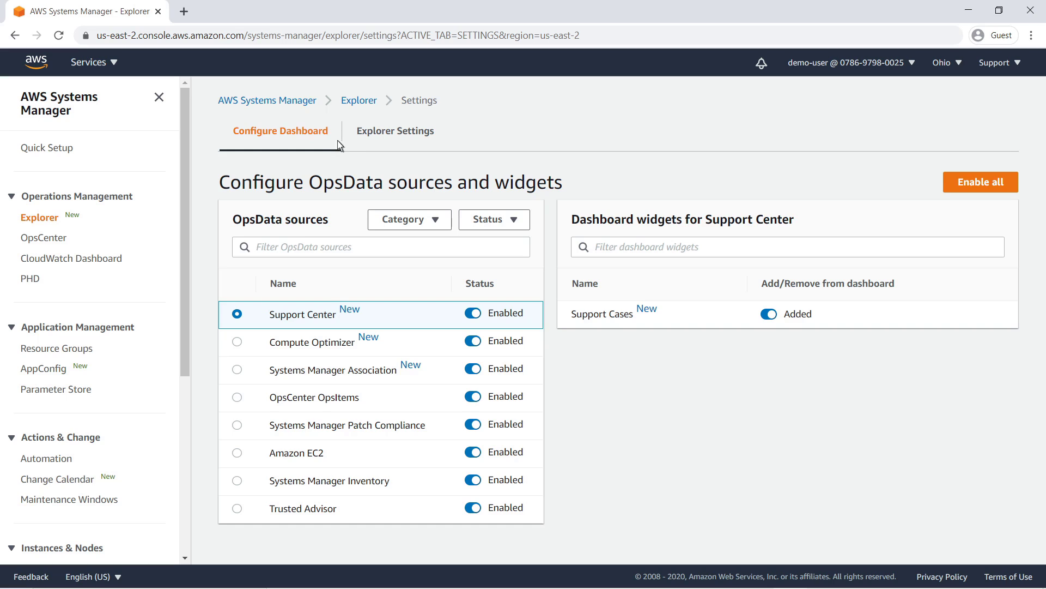
click(409, 219)
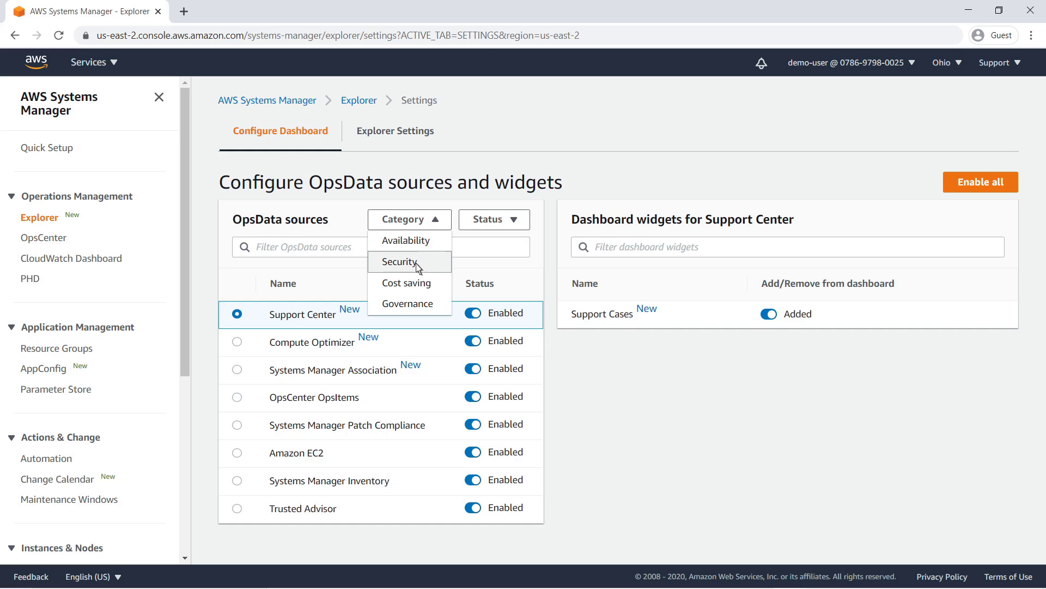
click(400, 261)
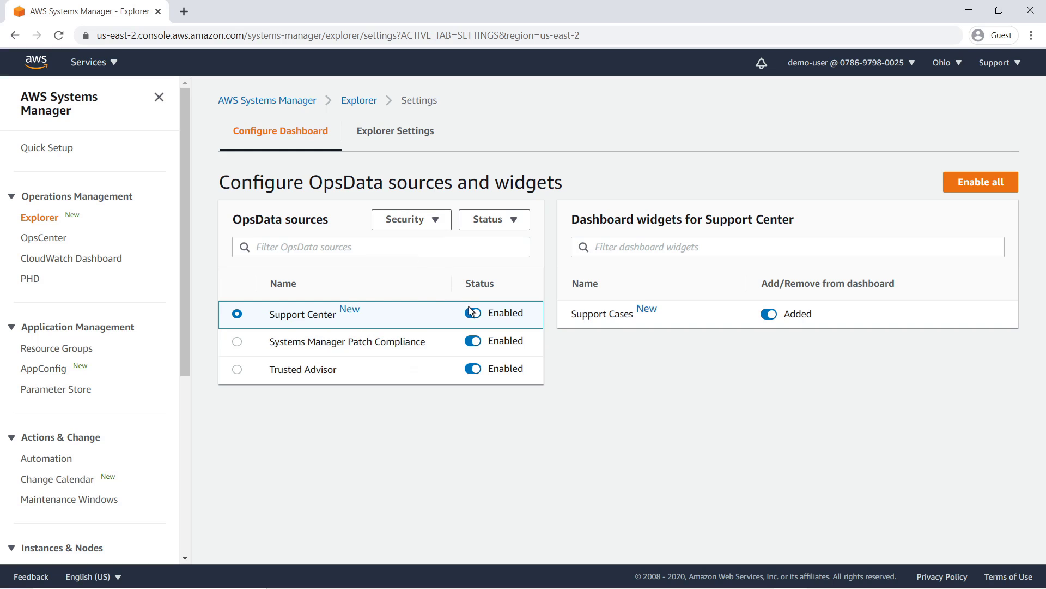
click(473, 313)
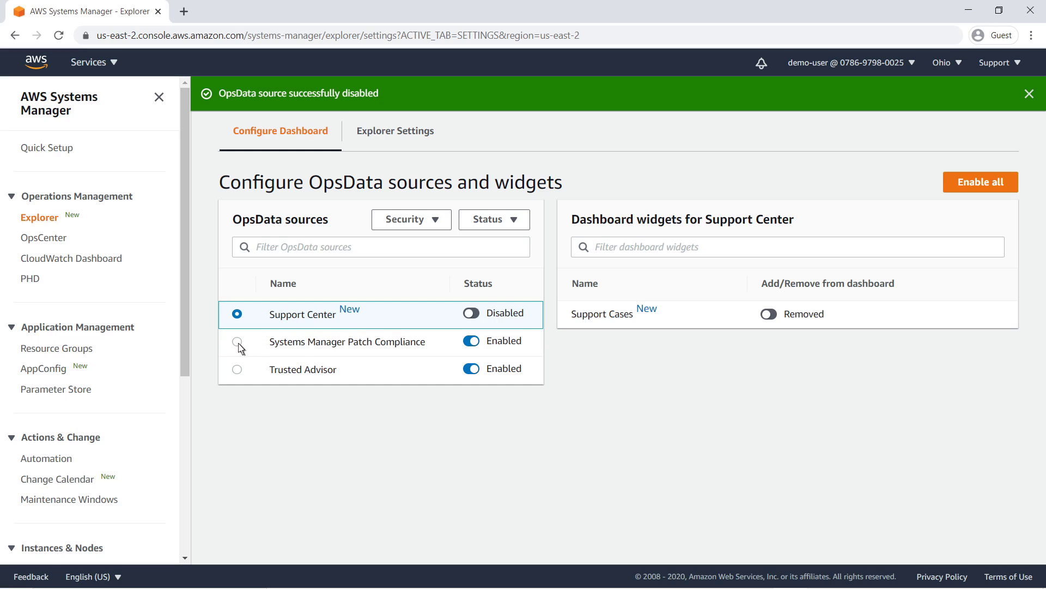
click(237, 341)
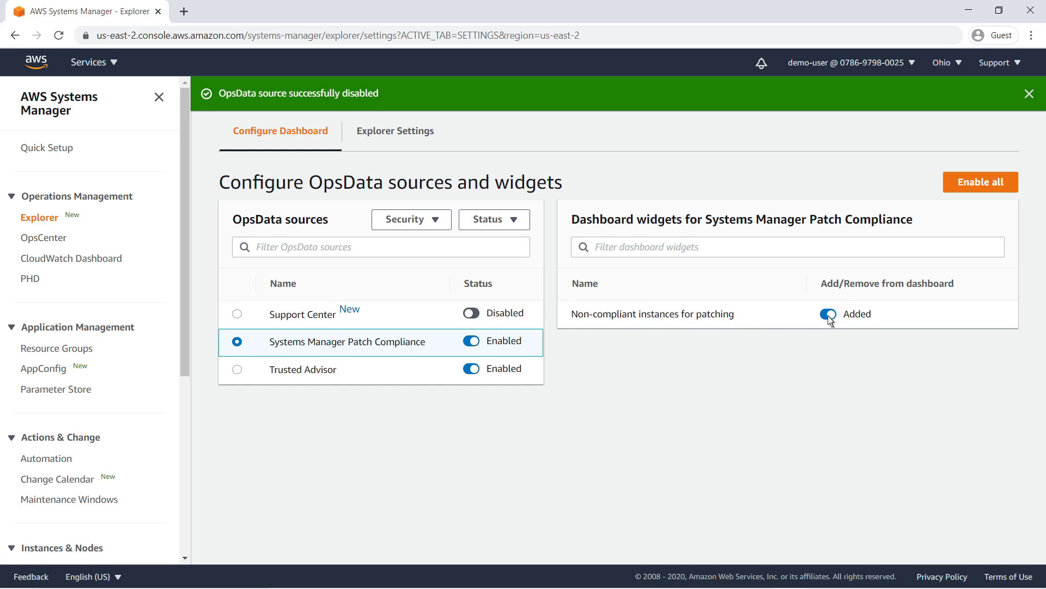
click(827, 314)
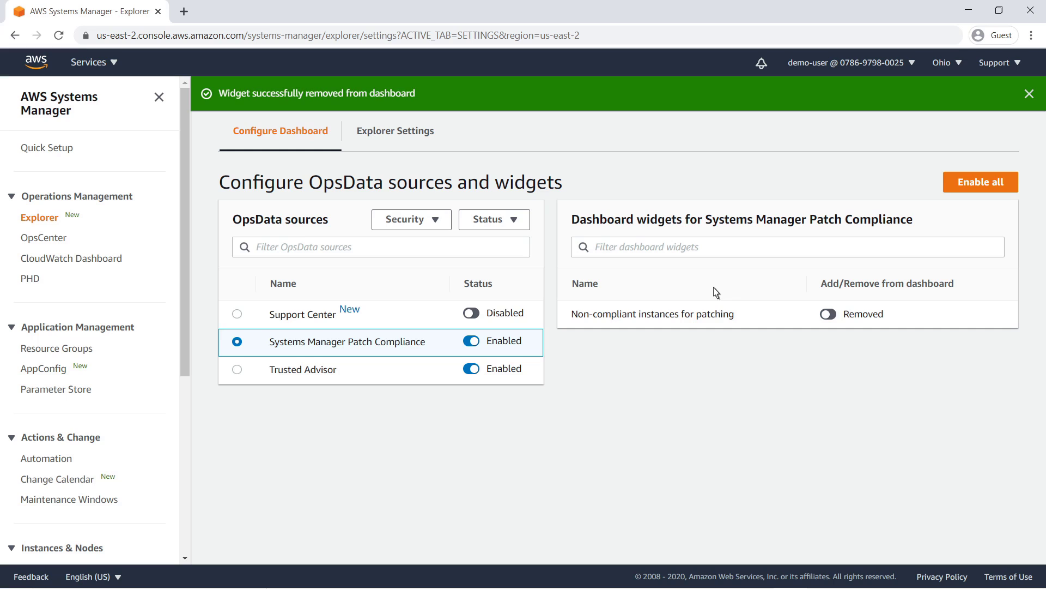
click(411, 220)
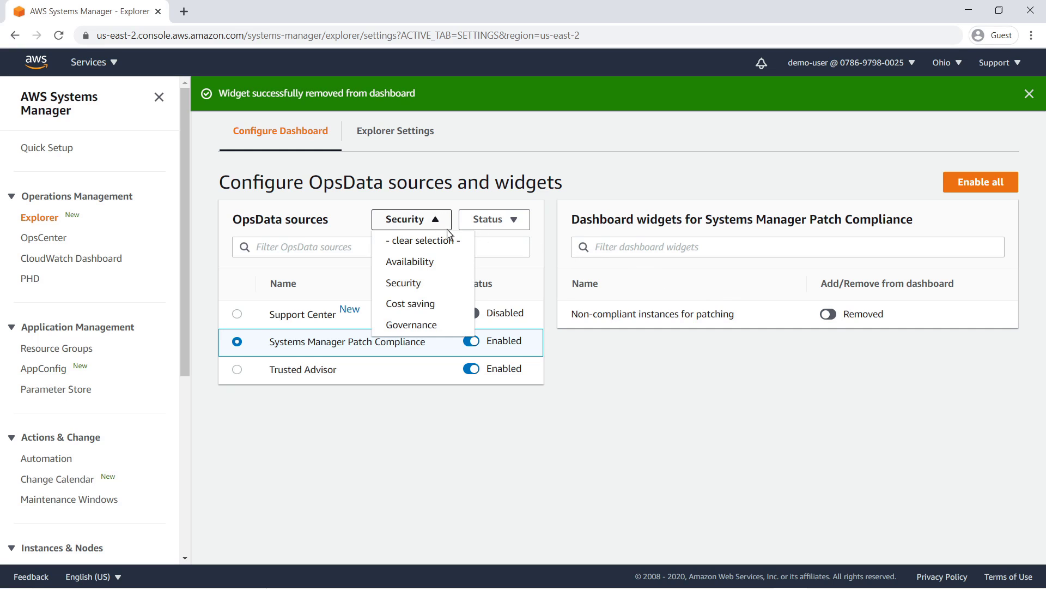
click(420, 241)
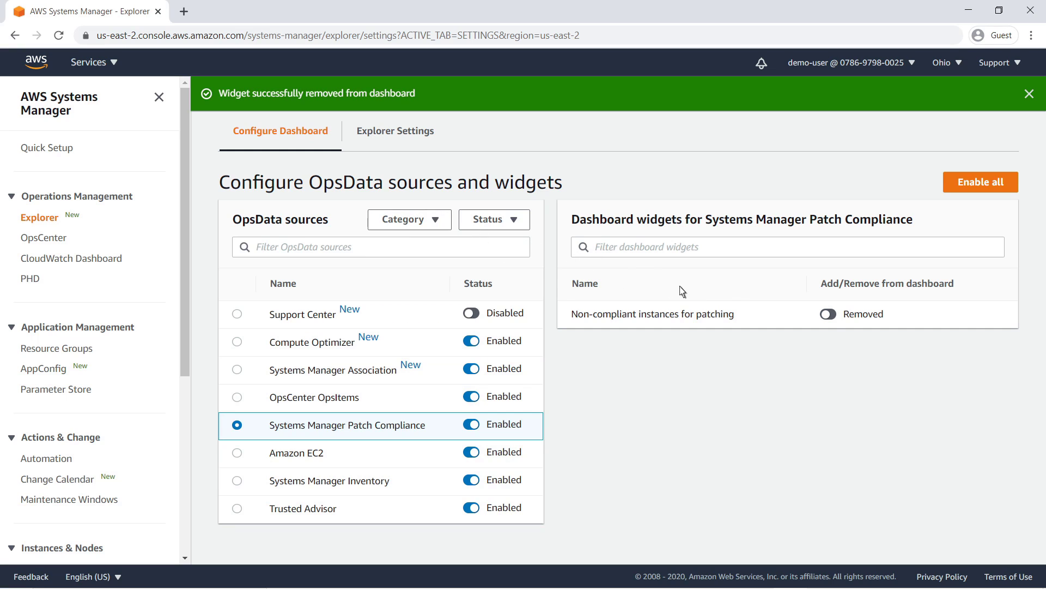
click(828, 314)
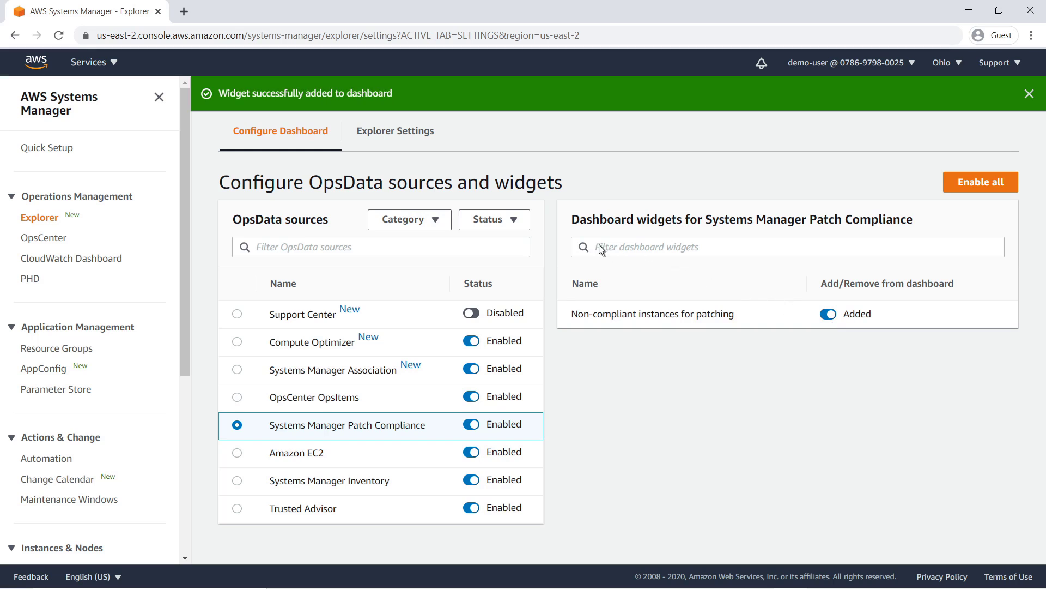
click(493, 219)
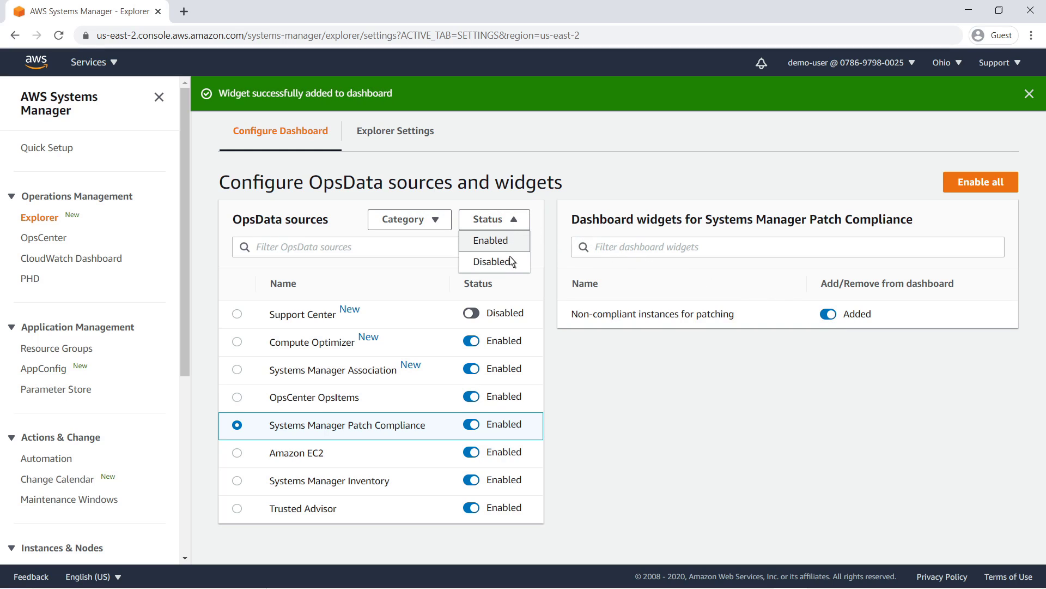
click(493, 261)
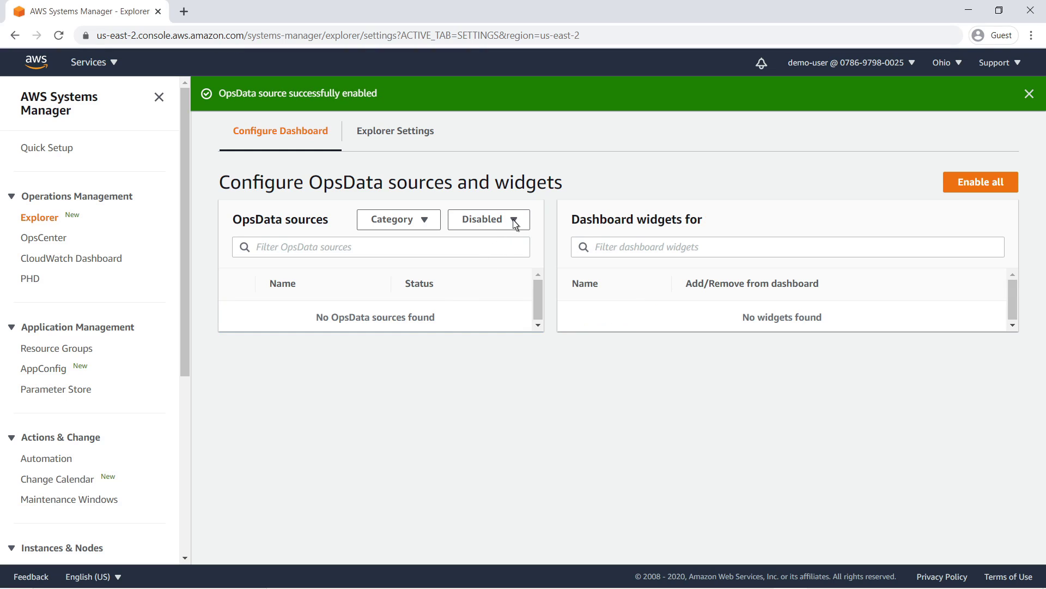
click(488, 219)
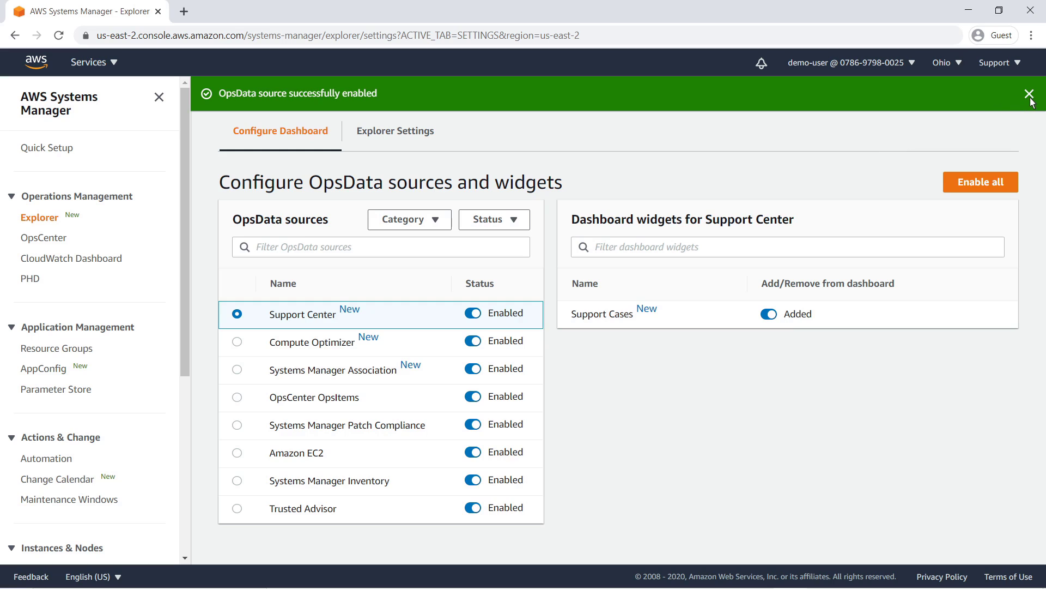
click(1030, 94)
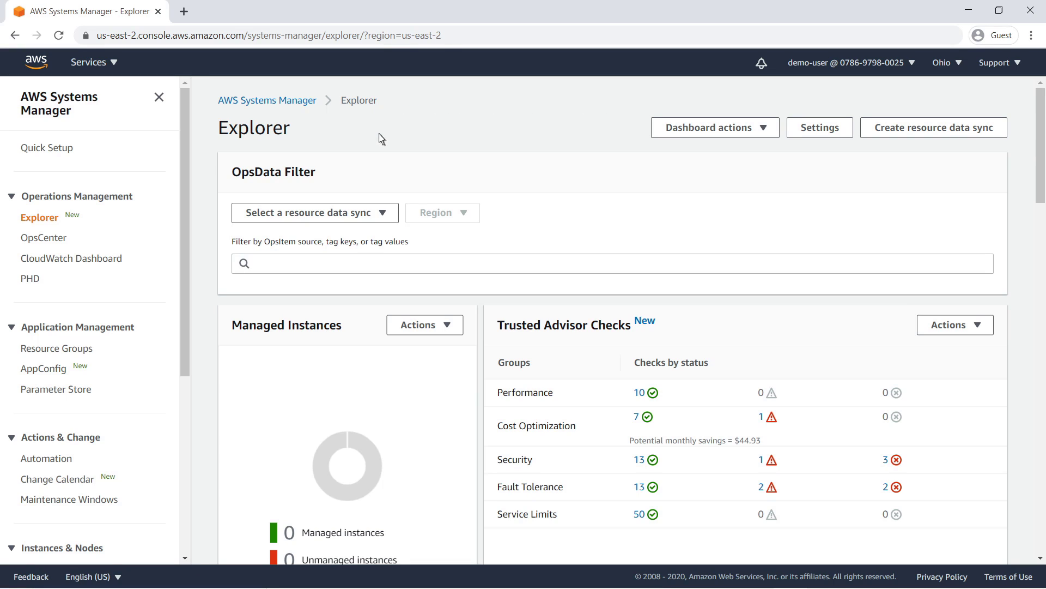
Set the dashboard's resource data sync to EntireOrgResourceDataSync and region to us-east-1.
click(315, 212)
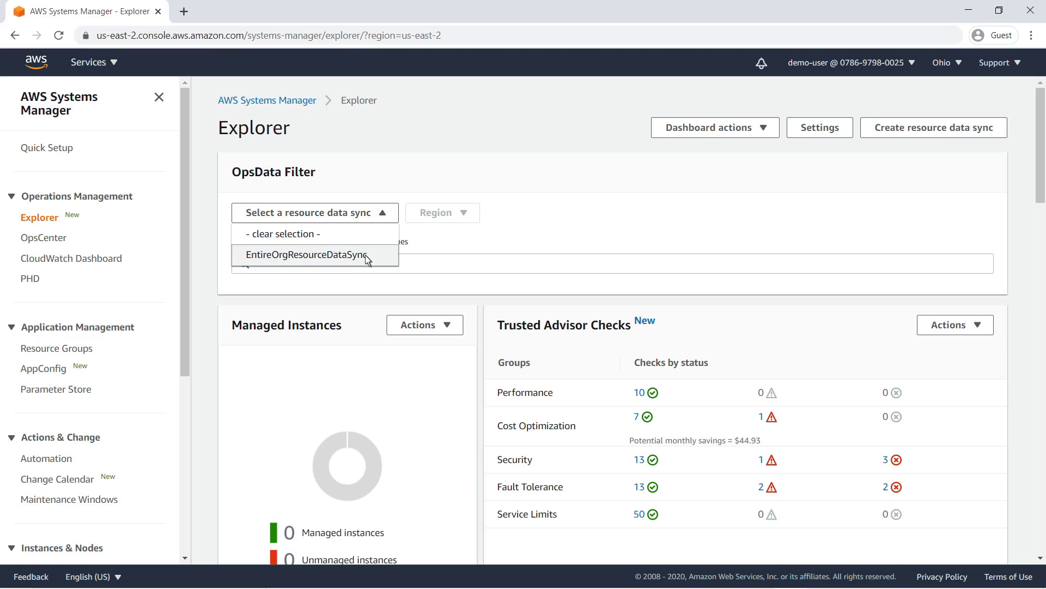
click(305, 255)
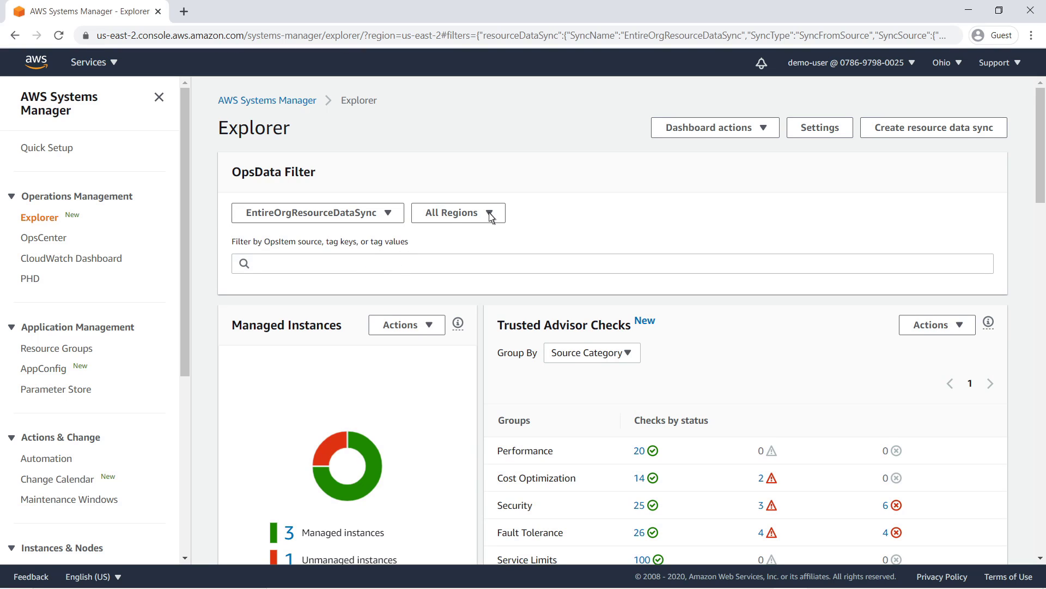
click(458, 212)
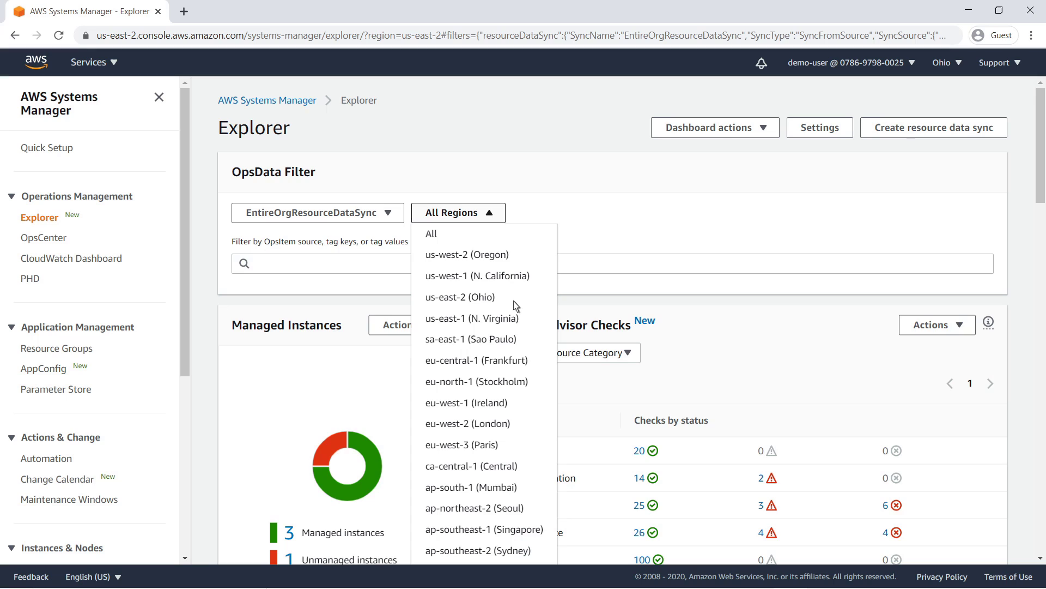
click(470, 318)
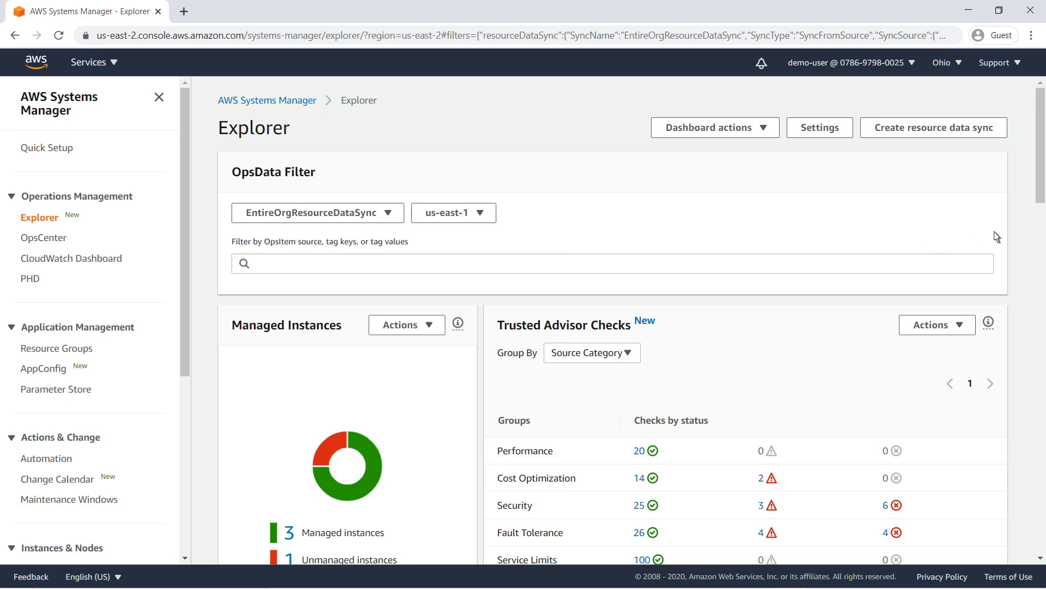
scroll(down, 3)
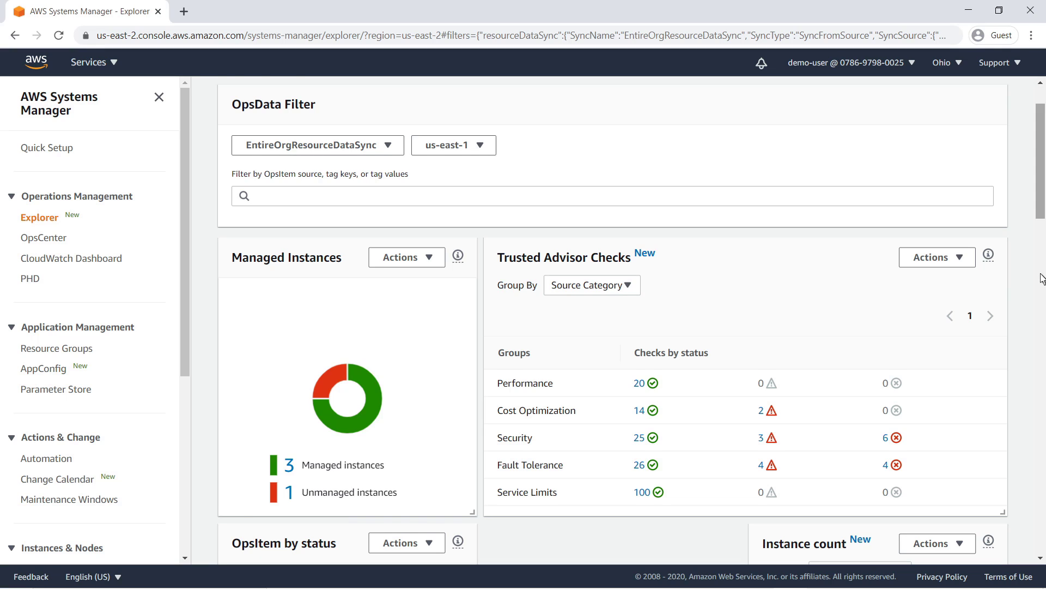
Remove Trusted Advisor Checks from the dashboard, then open and close Dashboard actions.
scroll(down, 3)
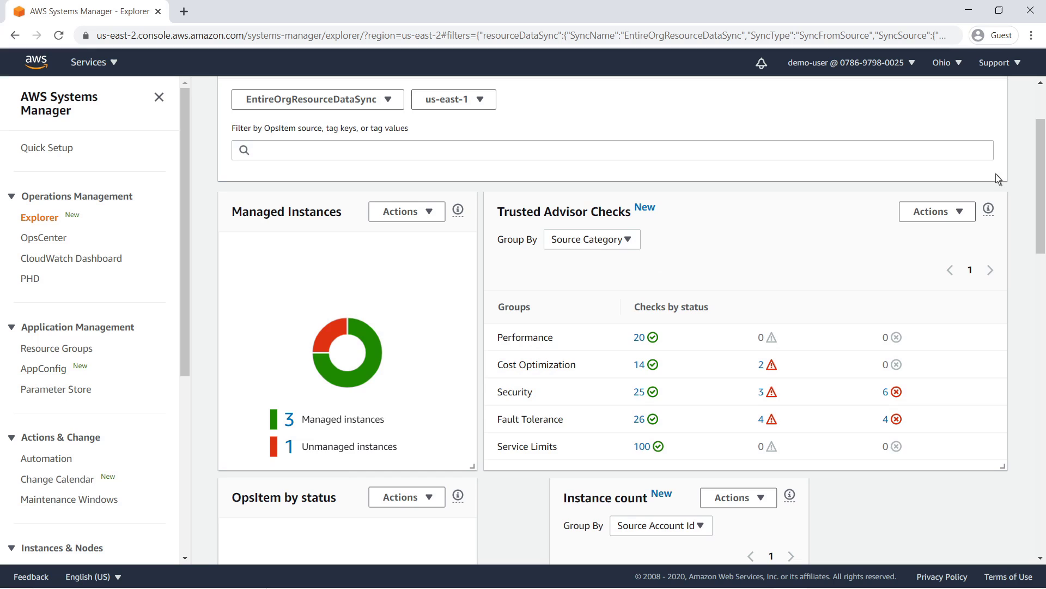
click(937, 212)
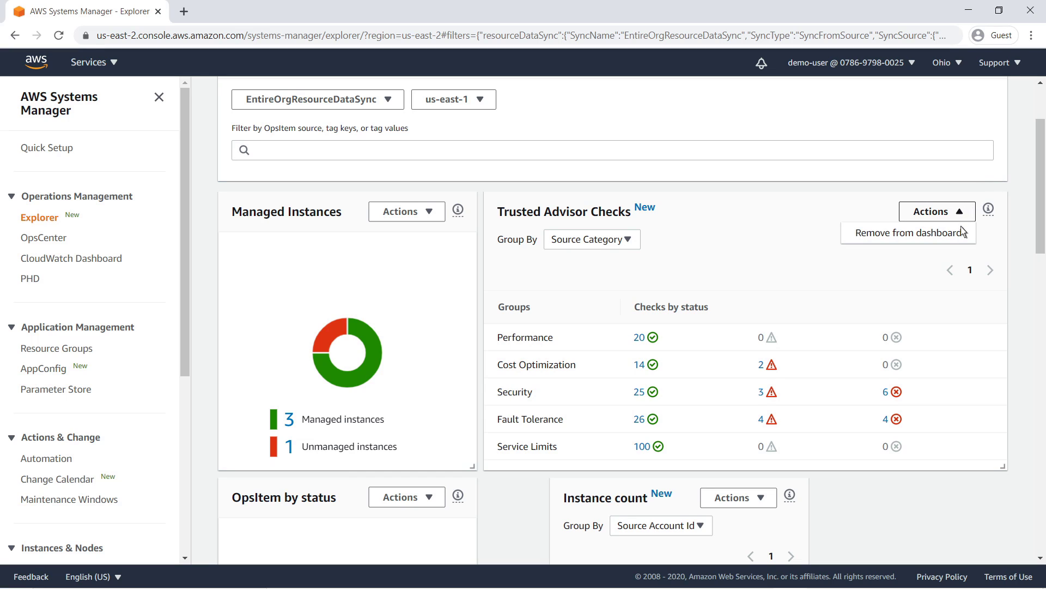
click(908, 232)
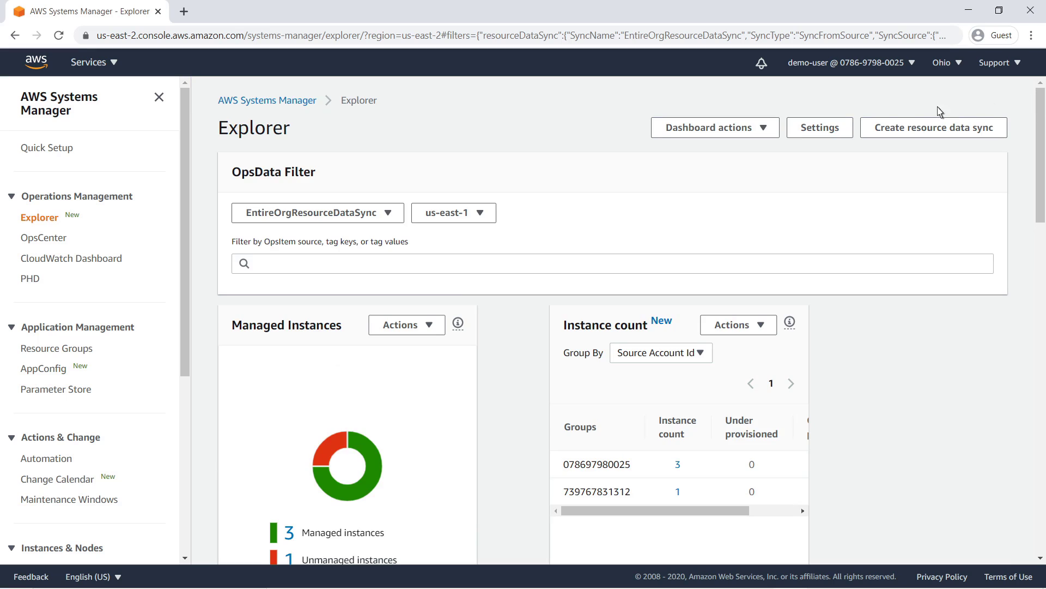
click(714, 127)
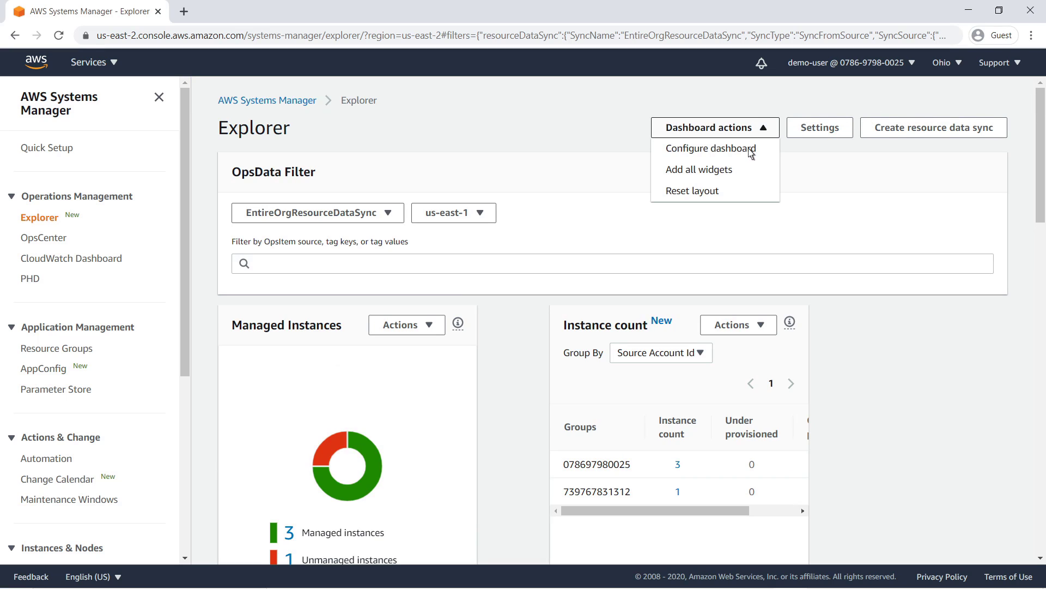
click(715, 128)
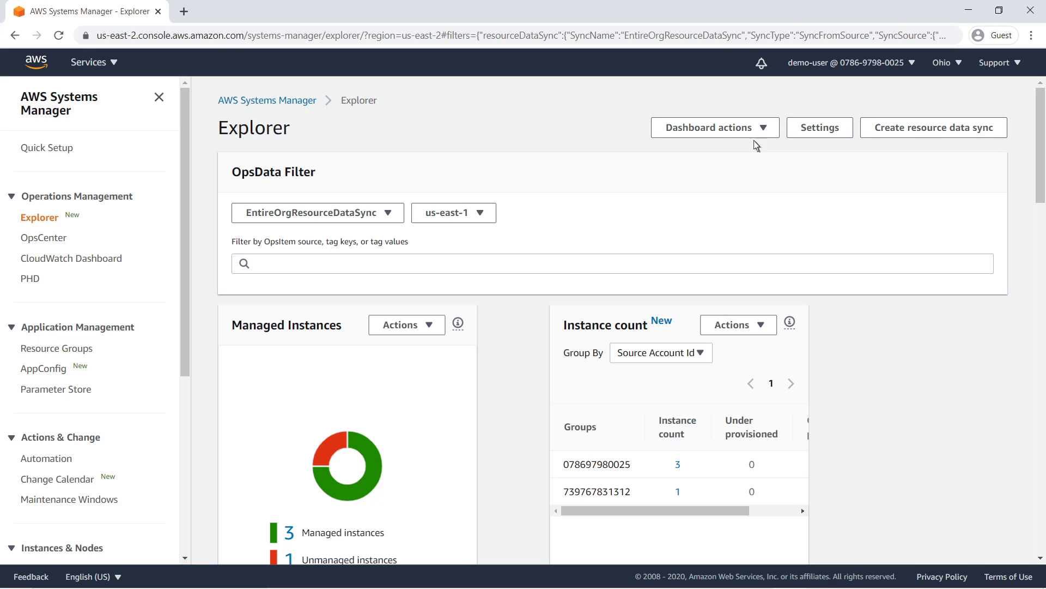
click(714, 128)
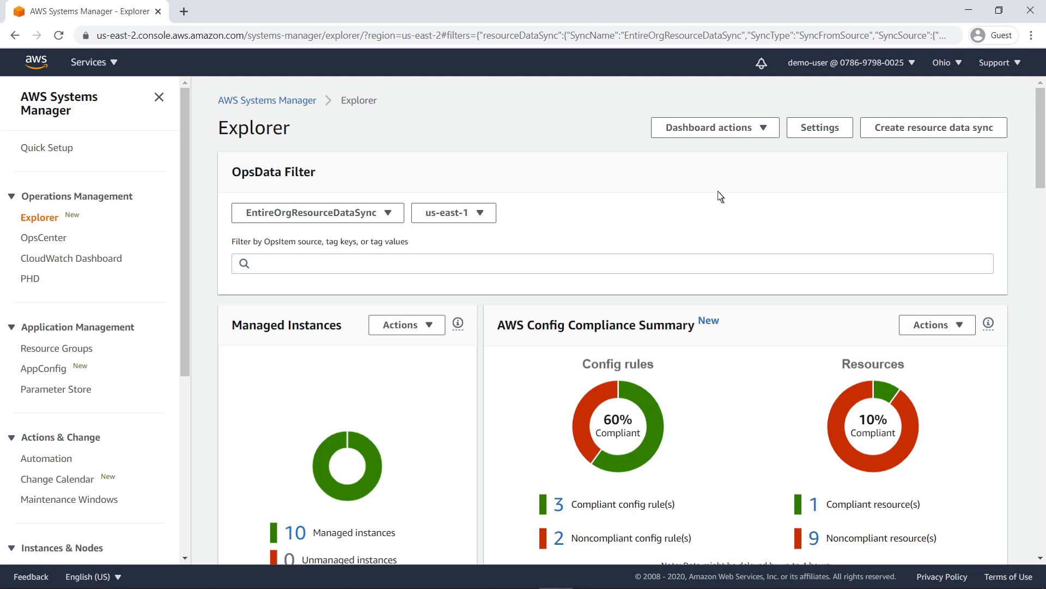
mouse_move(565, 544)
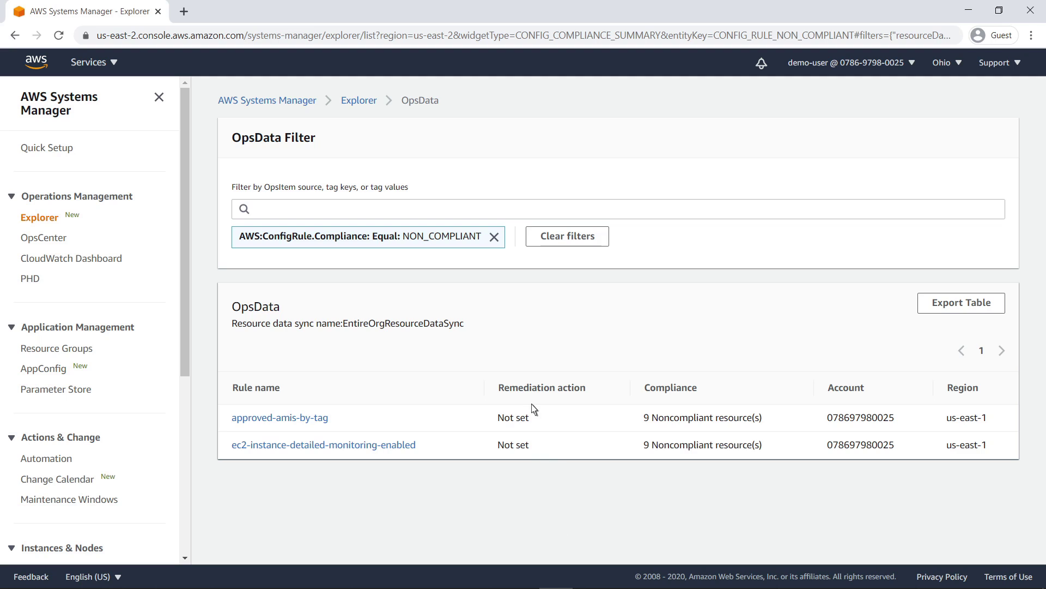
Replace the NON_COMPLIANT filter with a Compliance: Compliant filter.
click(494, 235)
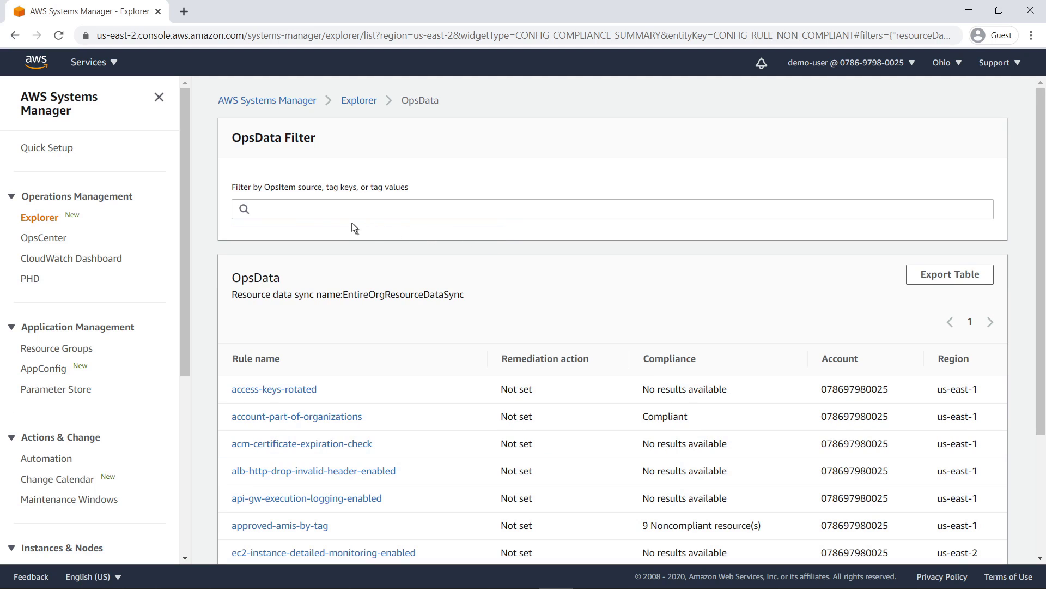
click(610, 208)
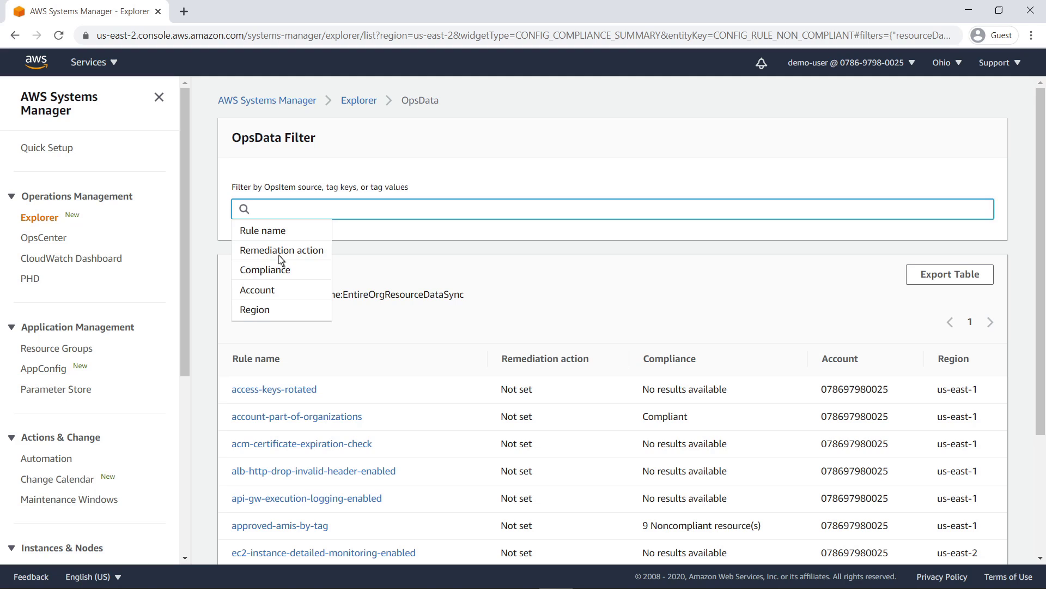
click(265, 268)
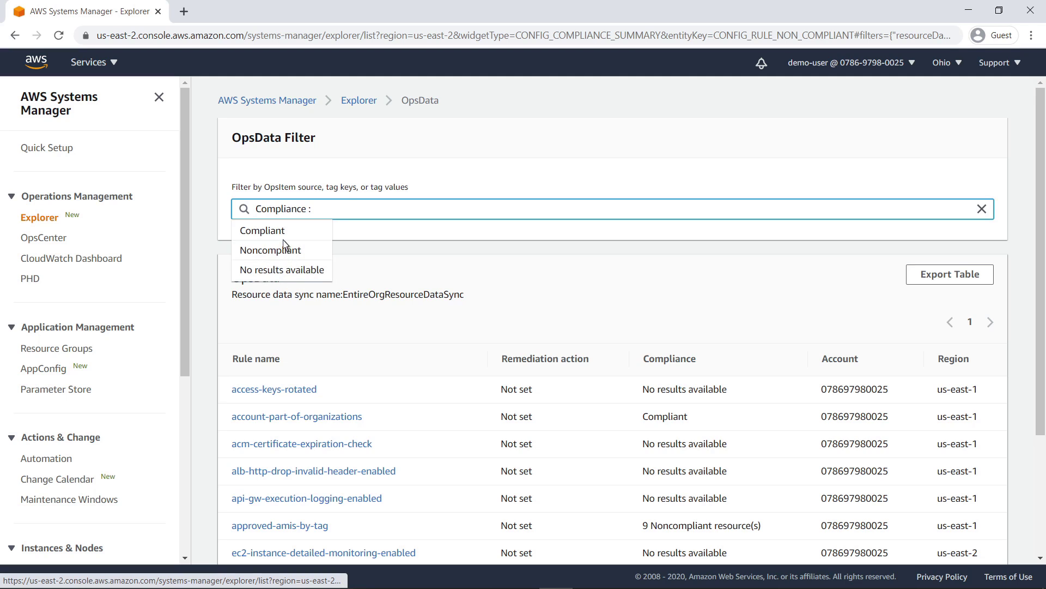
click(262, 230)
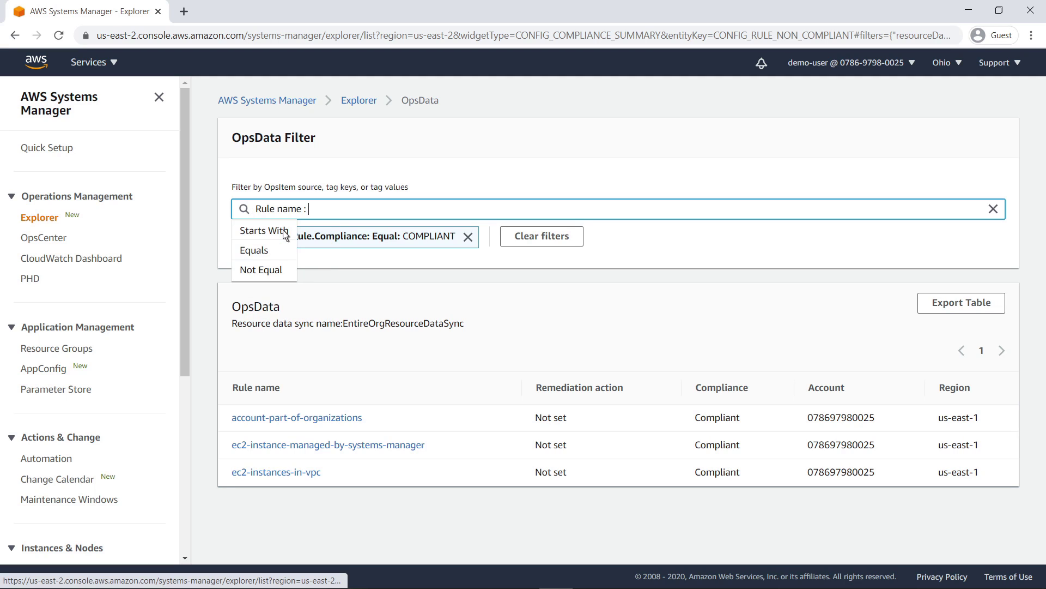
Add a Rule name starts-with 'ec2' filter and open the ec2-instances-in-vpc rule.
click(263, 230)
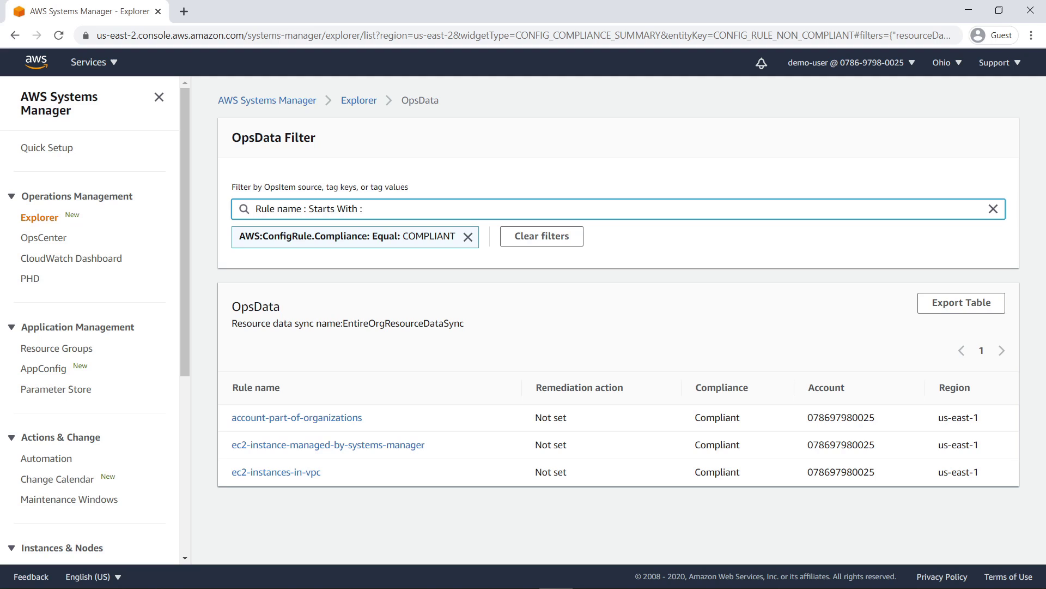
text(ec2)
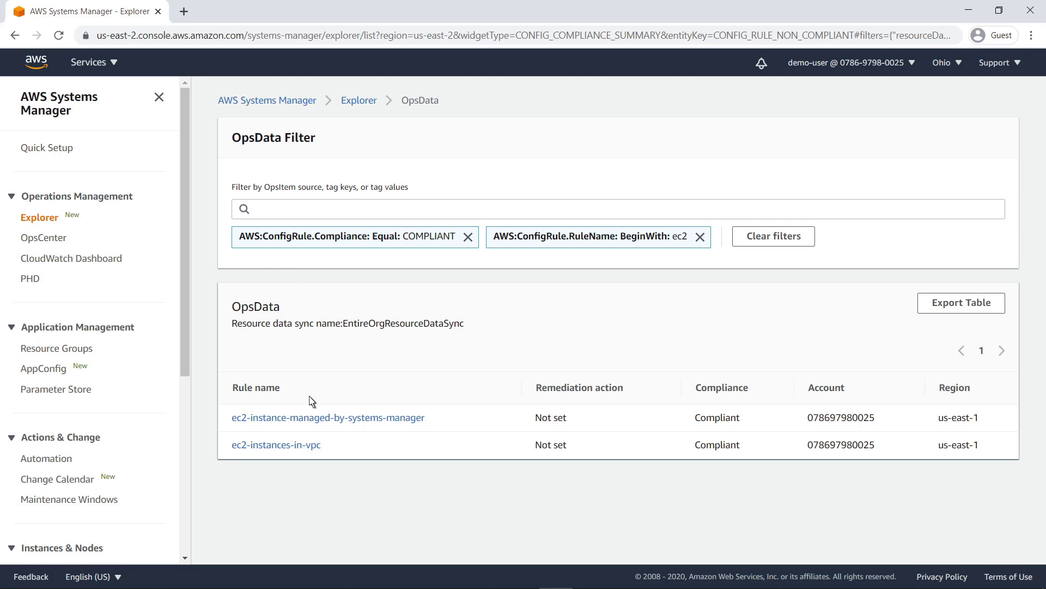
click(276, 444)
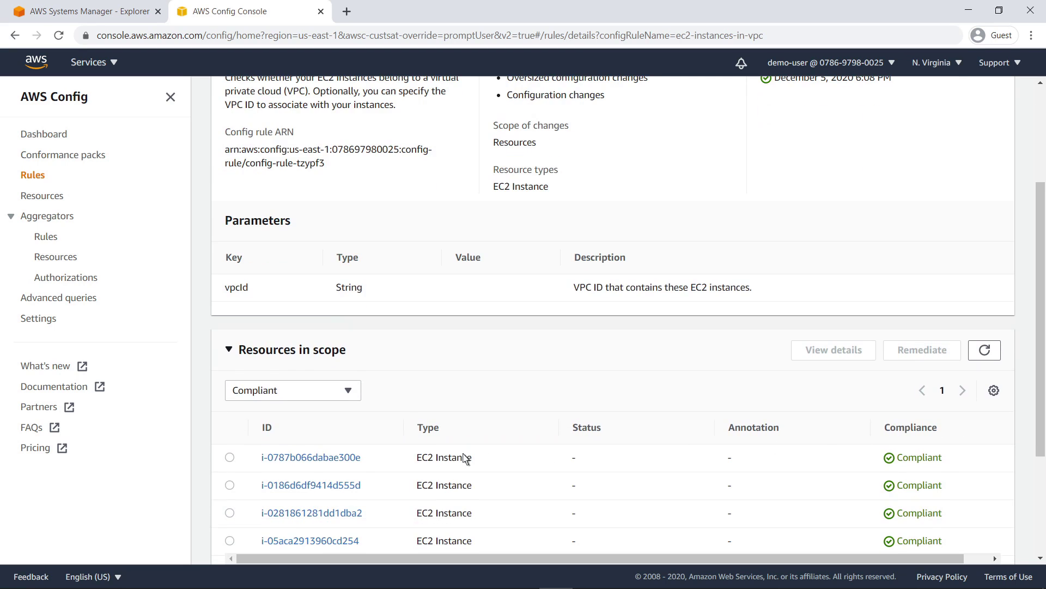
View AWS Config details for instance i-0787b066dabae300e, then return to the rules list.
click(309, 457)
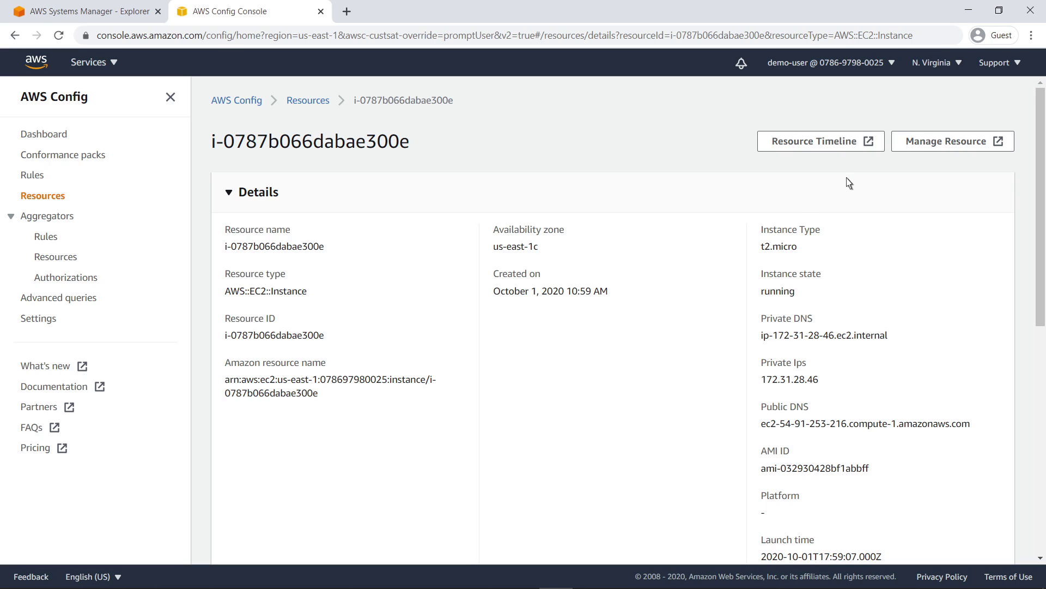
click(947, 141)
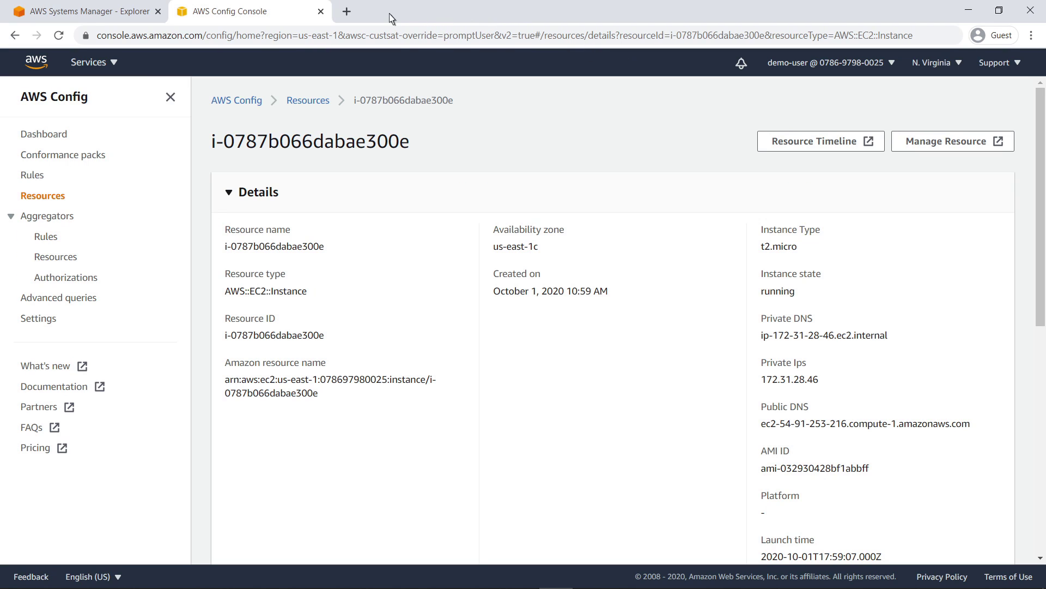
click(80, 11)
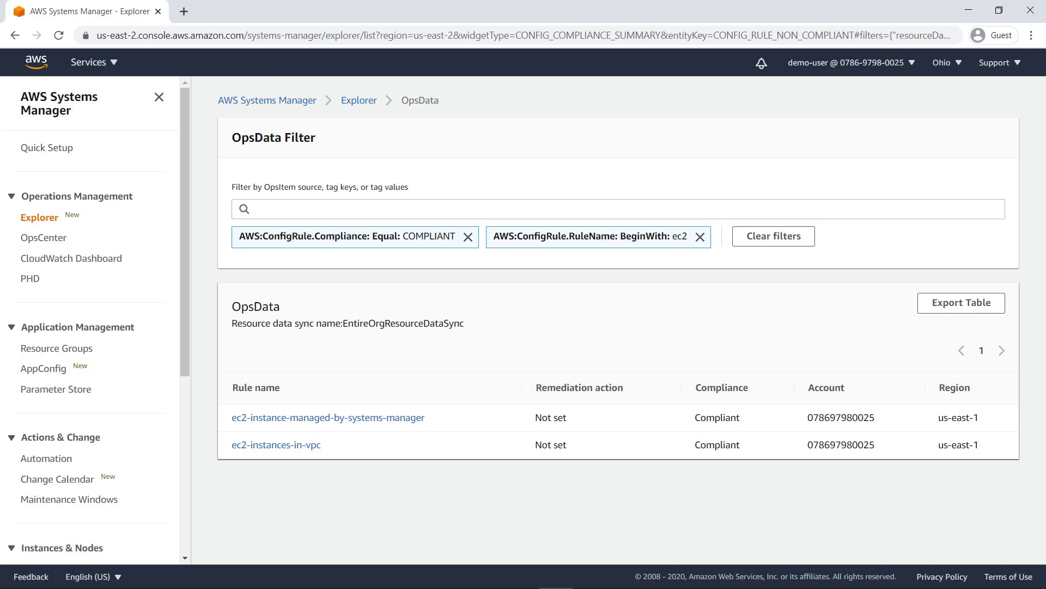
mouse_move(897, 292)
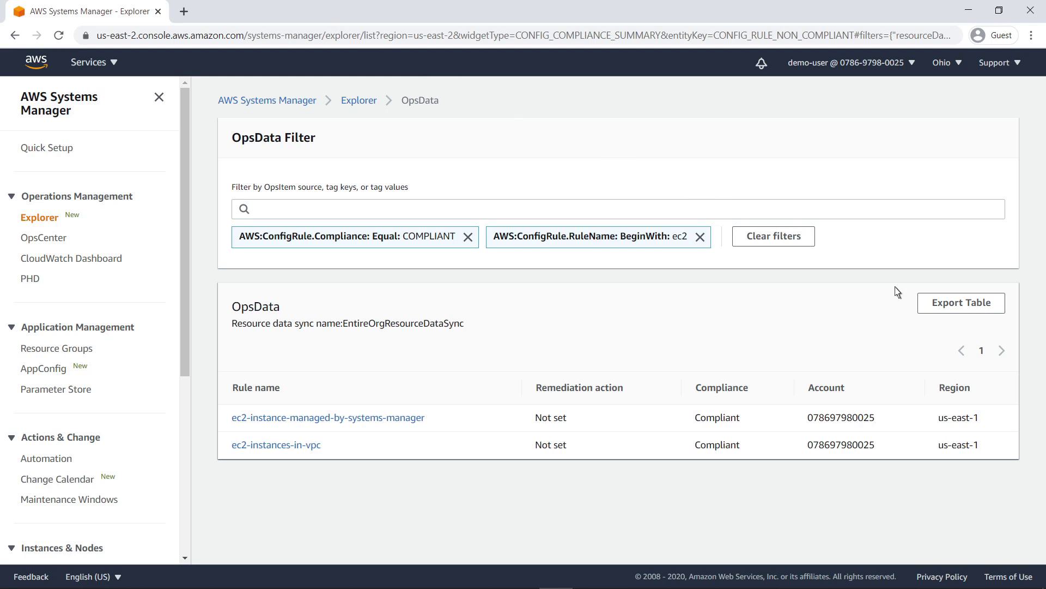
Start a CSV export targeting the S3 bucket config-bucket-demo-account.
click(961, 303)
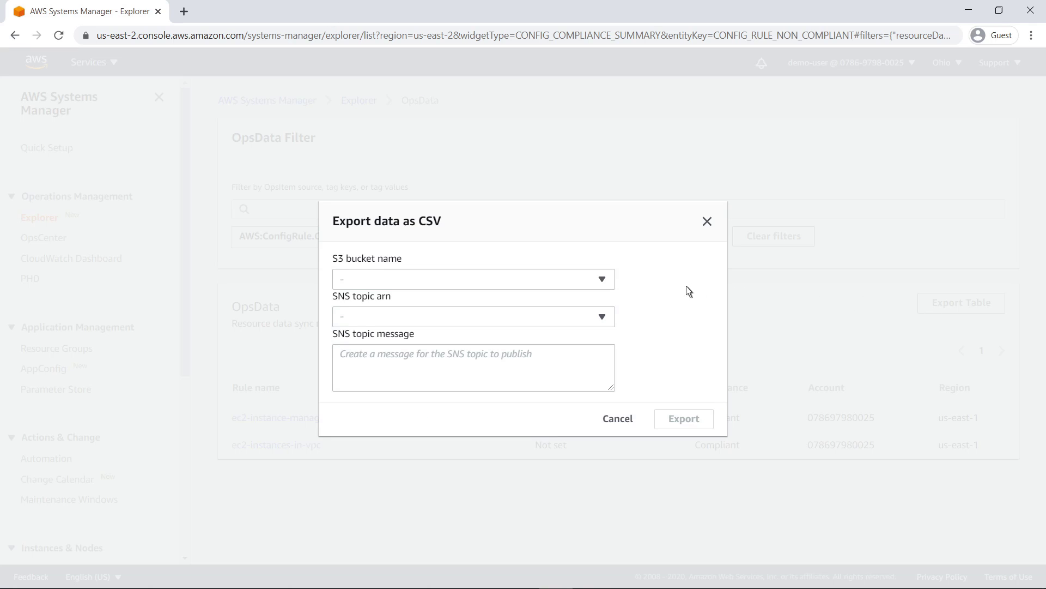
click(473, 279)
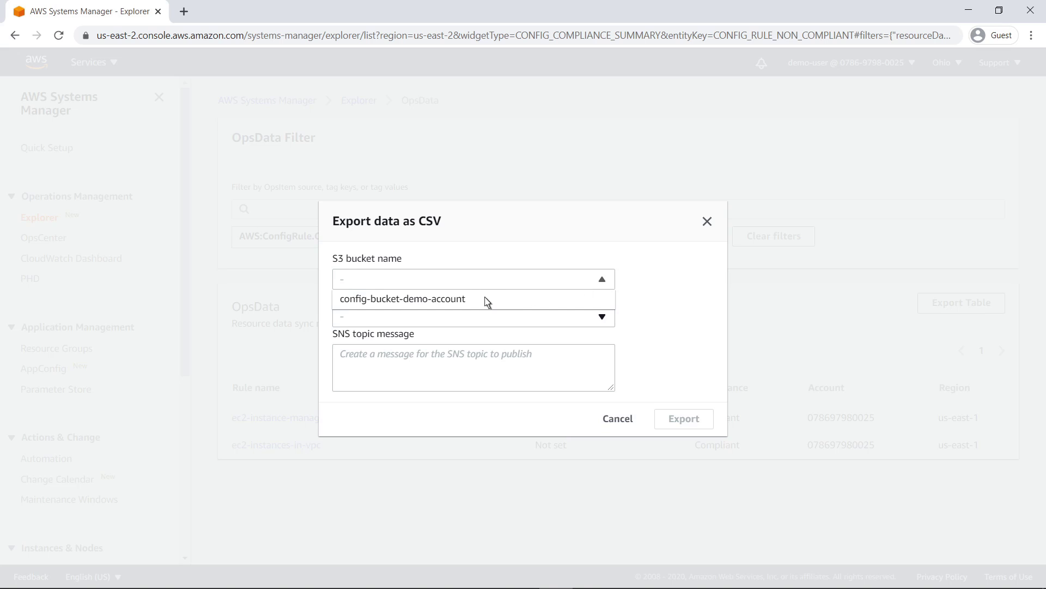
click(402, 298)
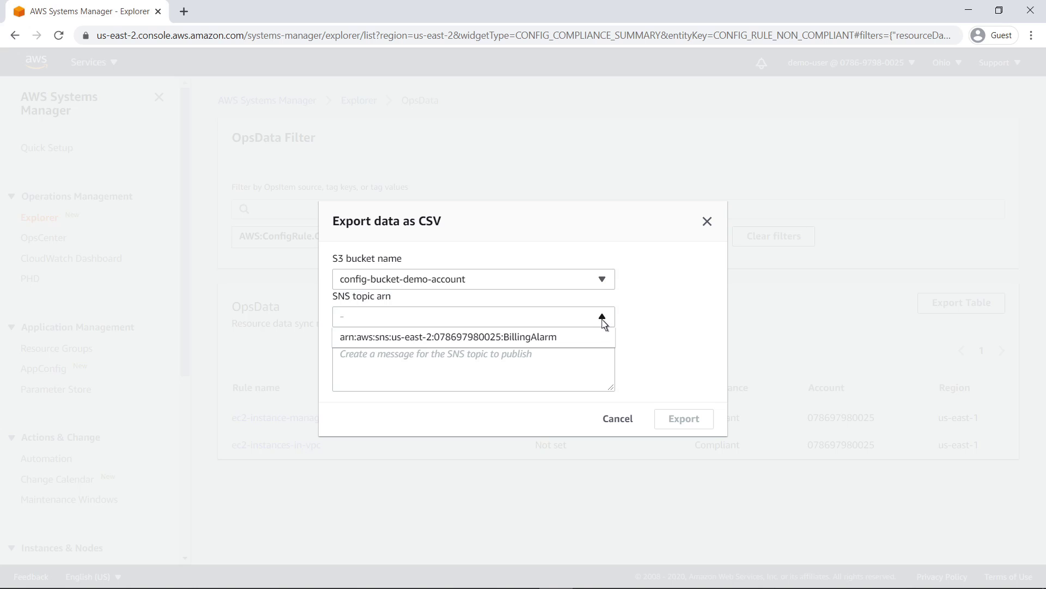
Notify the BillingAlarm SNS topic with message 'EC2 instanc' and run the export.
click(473, 336)
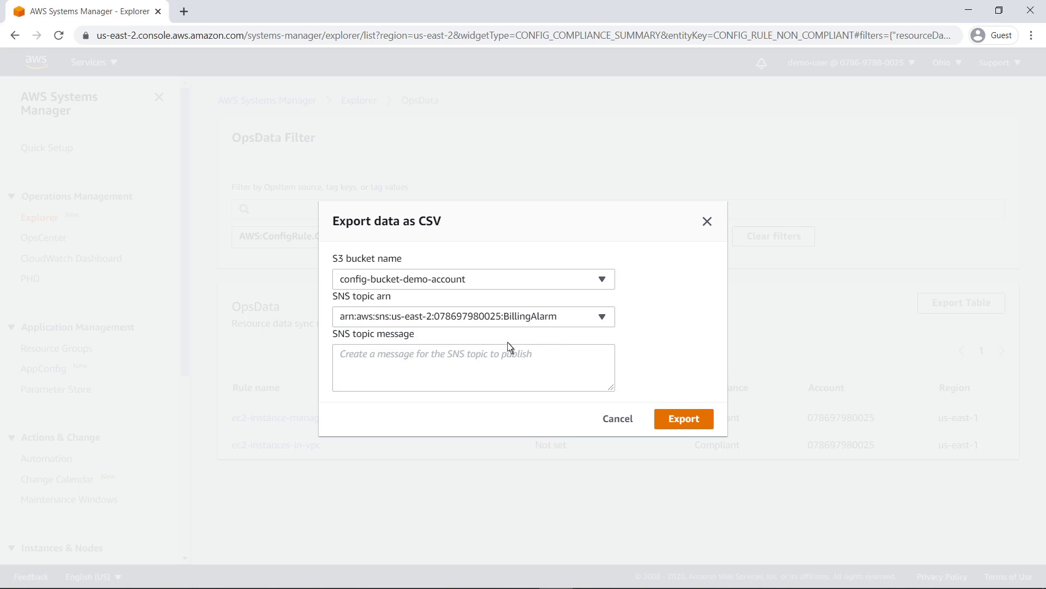
text(EC2 instances in VPC compliance OpsData exported as CSV)
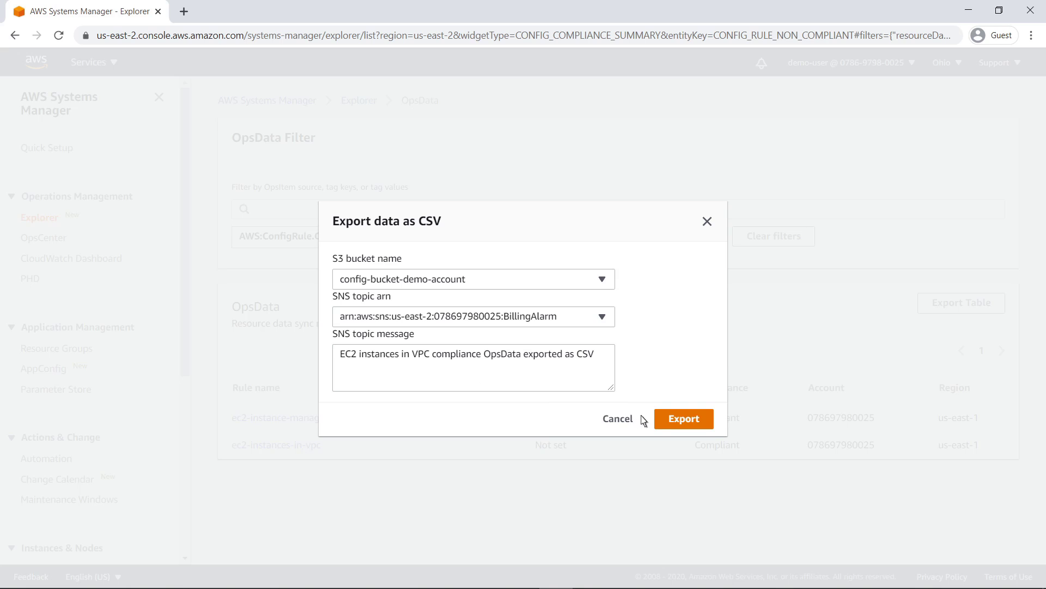
click(683, 419)
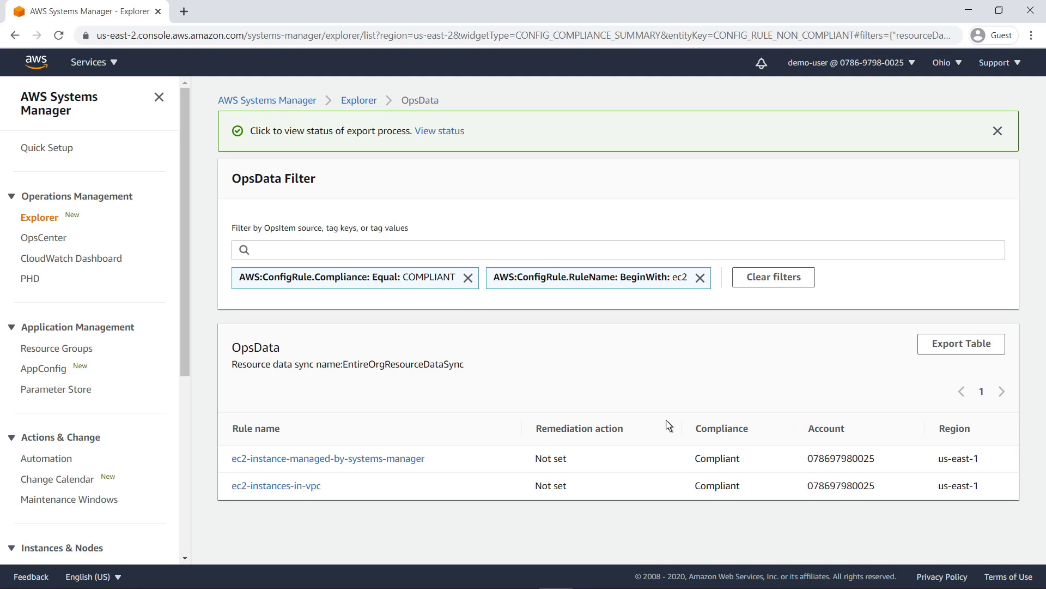
mouse_move(386, 187)
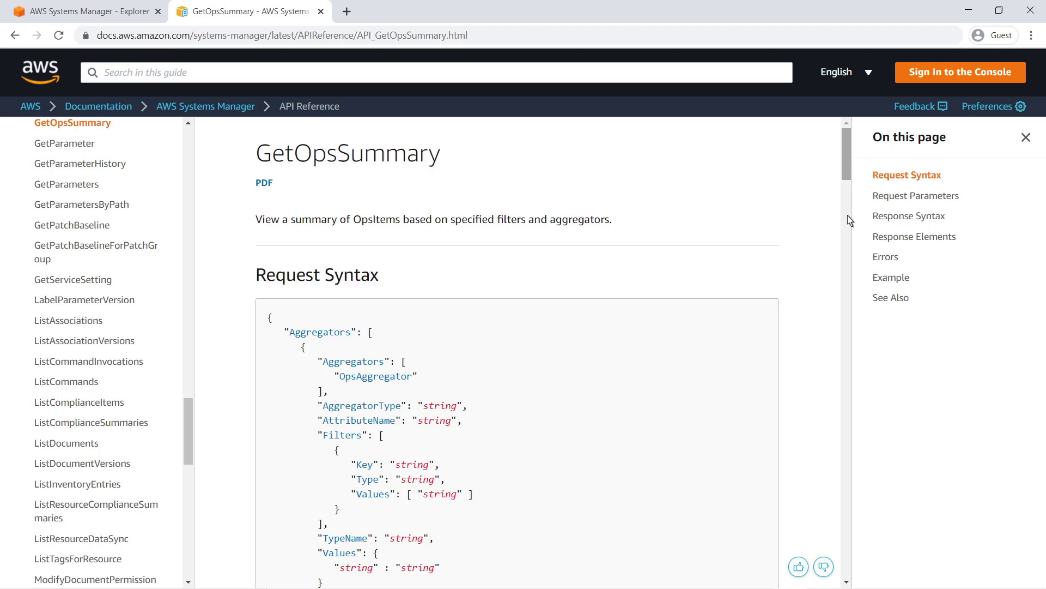
Scroll the GetOpsSummary API reference down toward Request Parameters.
scroll(down, 3)
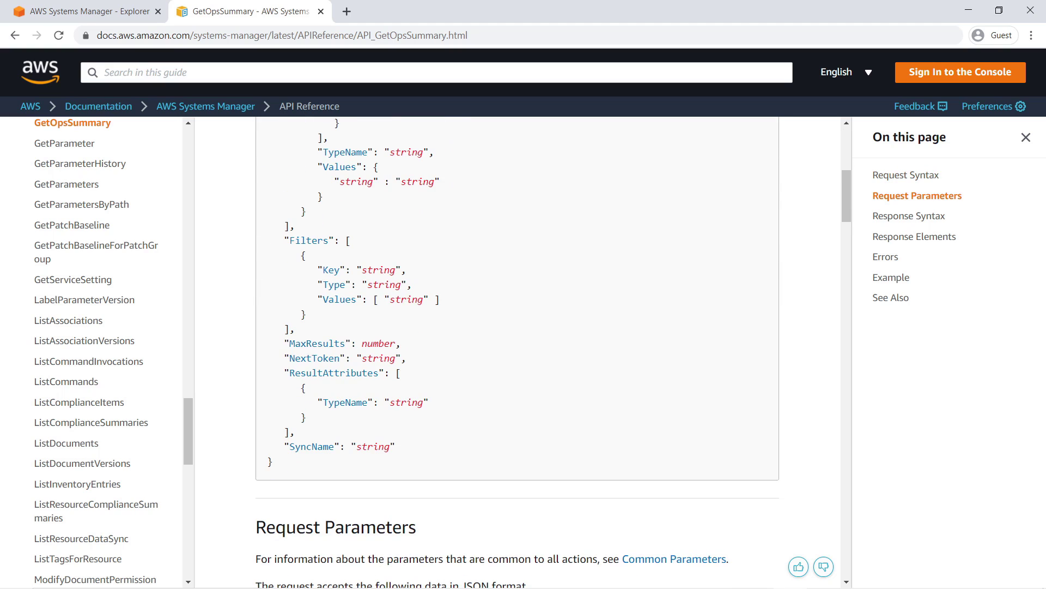